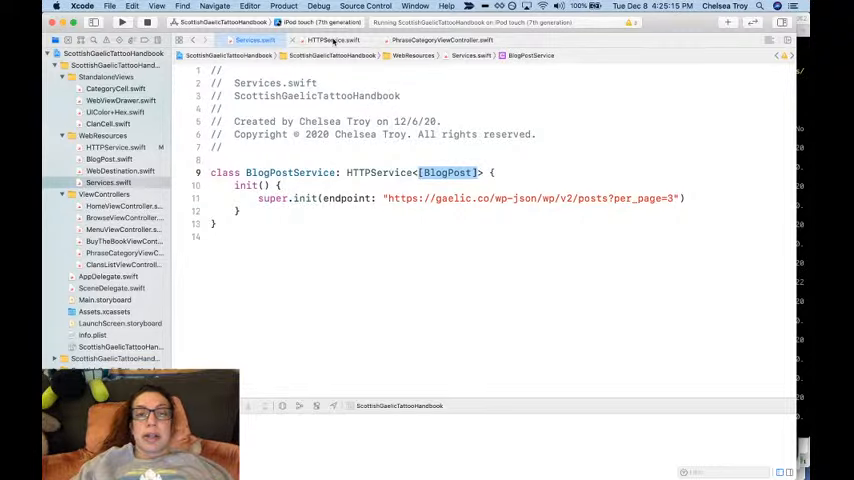
Switch to HTTPService.swift to view the generic HTTPService class and its retrieve method
{"action": "left_click", "coordinate": [332, 40]}
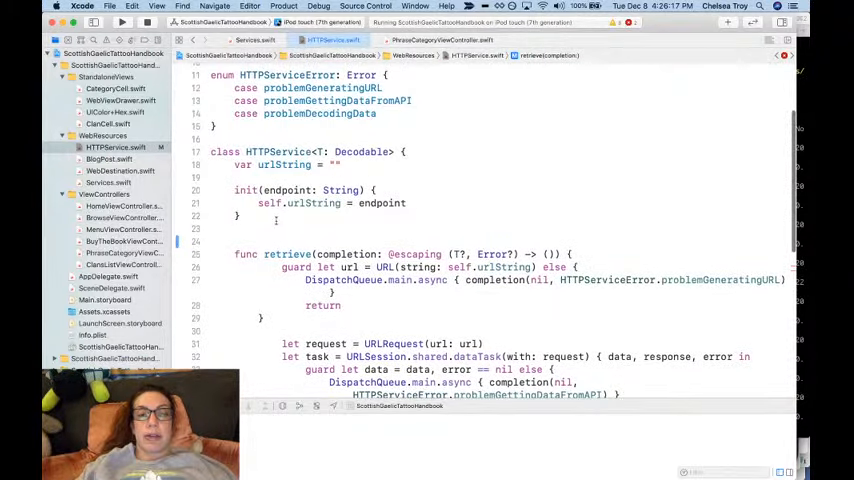
Add a throwing unwrap(_ data: Data) -> T using JSONDecoder, called with try in retrieve
{"action": "type", "text": "func unw"}
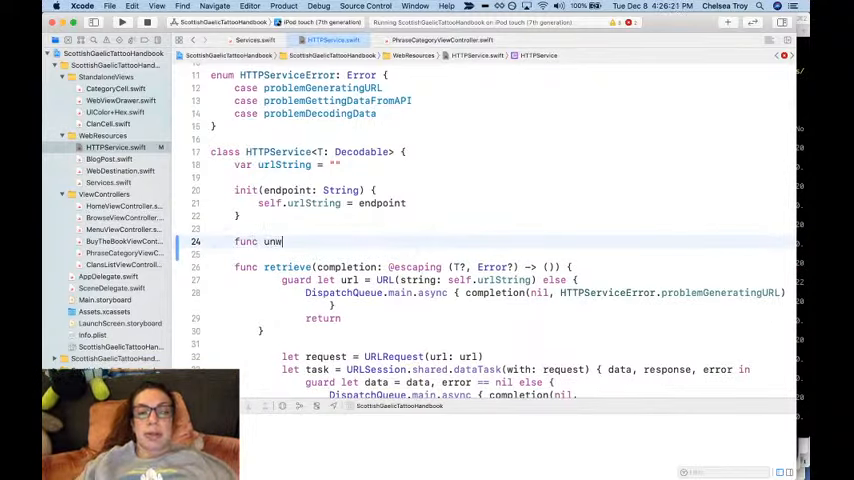
{"action": "type", "text": "ra"}
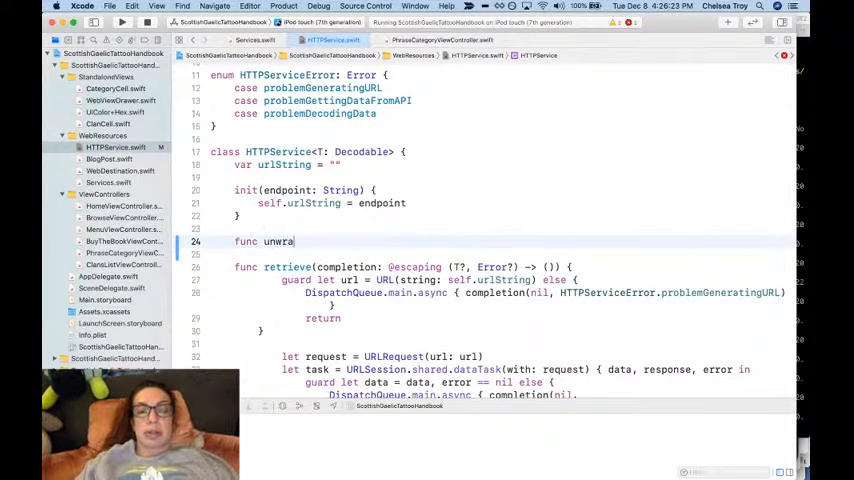
{"action": "type", "text": "p(_"}
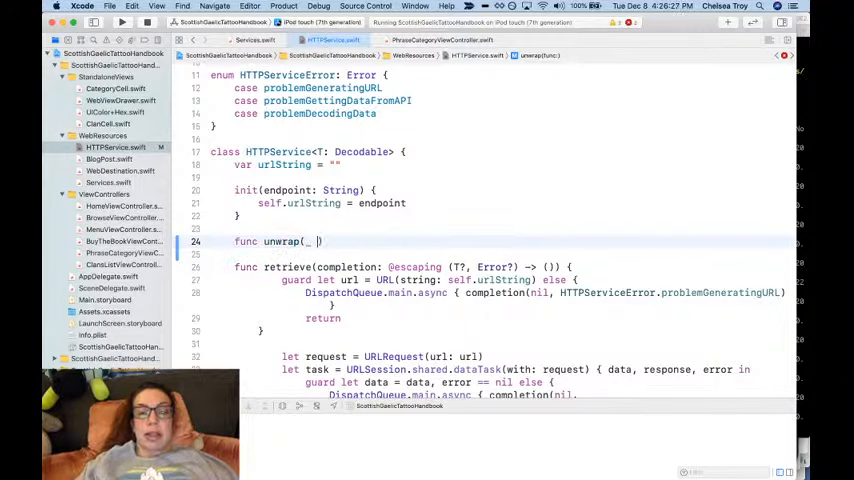
{"action": "type", "text": "data: Dat"}
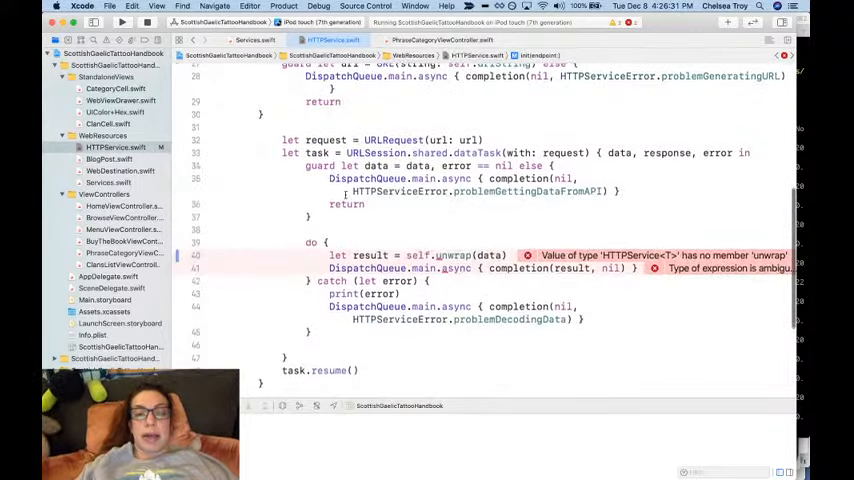
{"action": "scroll", "scroll_direction": "up", "scroll_amount": 3}
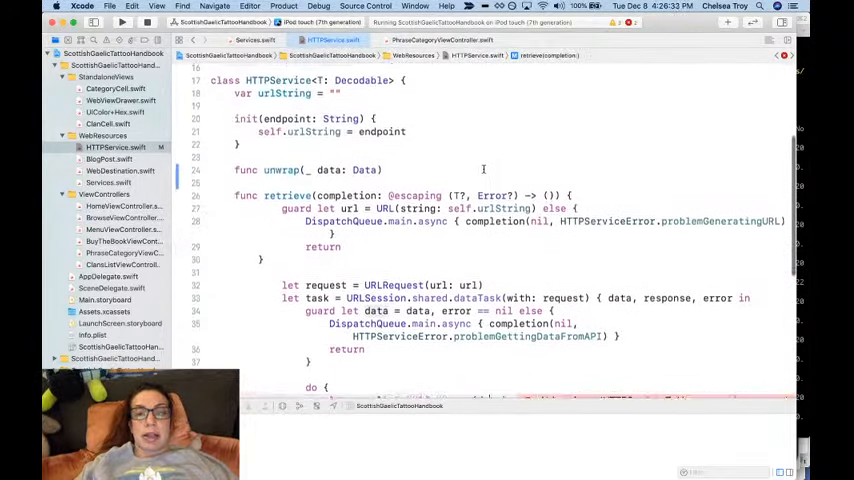
{"action": "type", "text": "thros"}
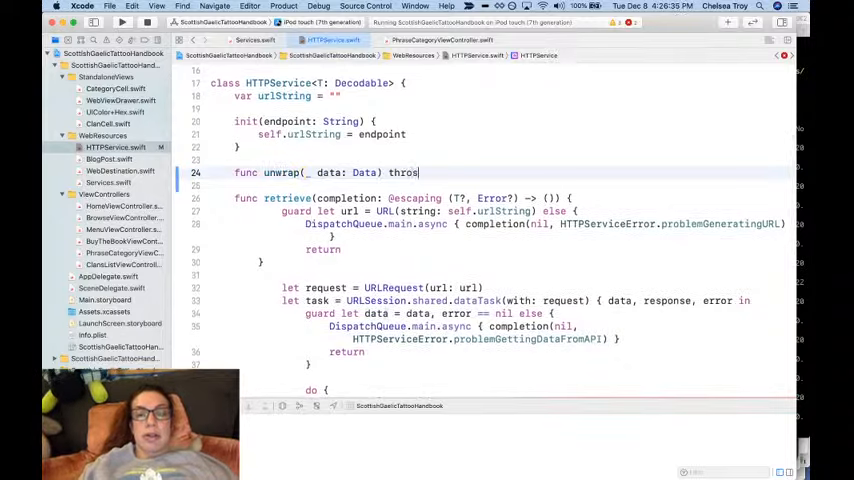
{"action": "type", "text": "-> {"}
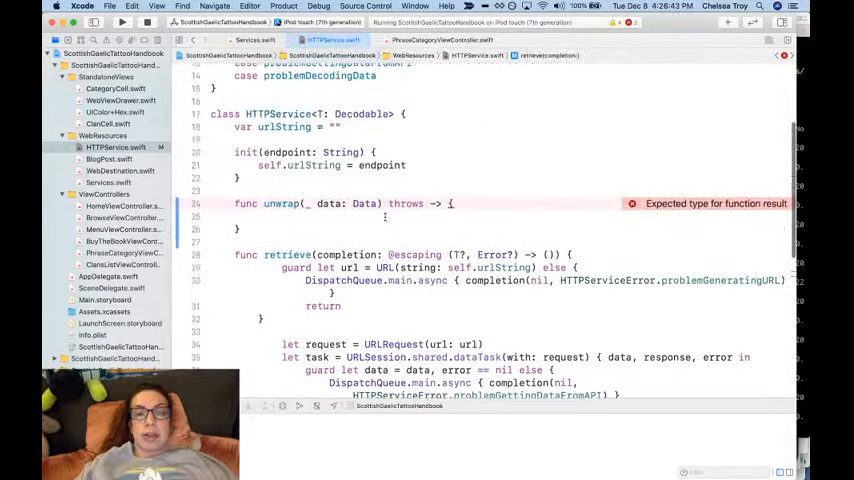
{"action": "type", "text": "try JSONDecoder().decode(T.self, from: data)"}
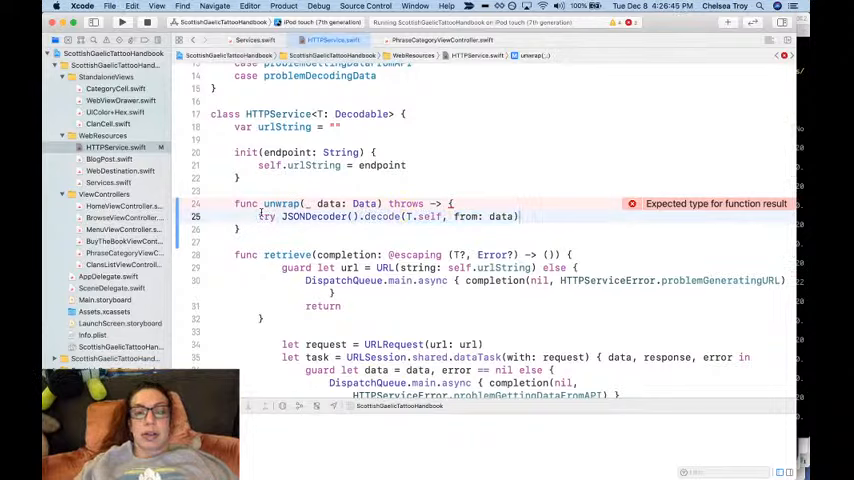
{"action": "type", "text": "return"}
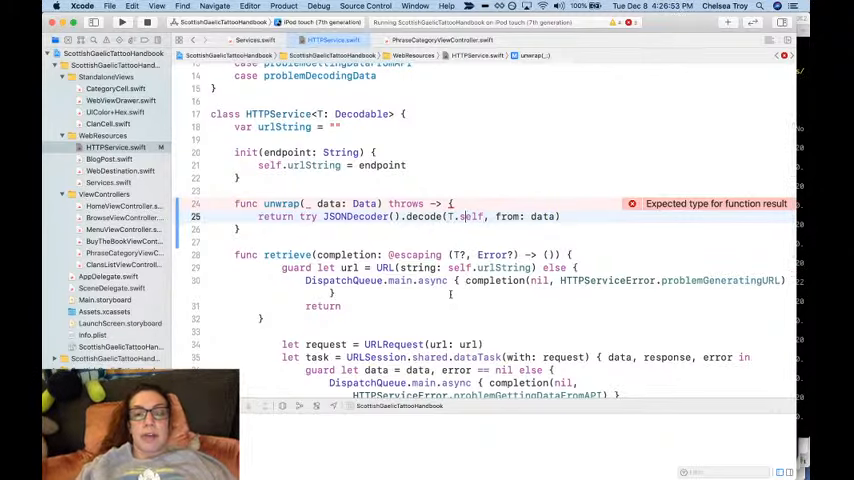
{"action": "type", "text": "T"}
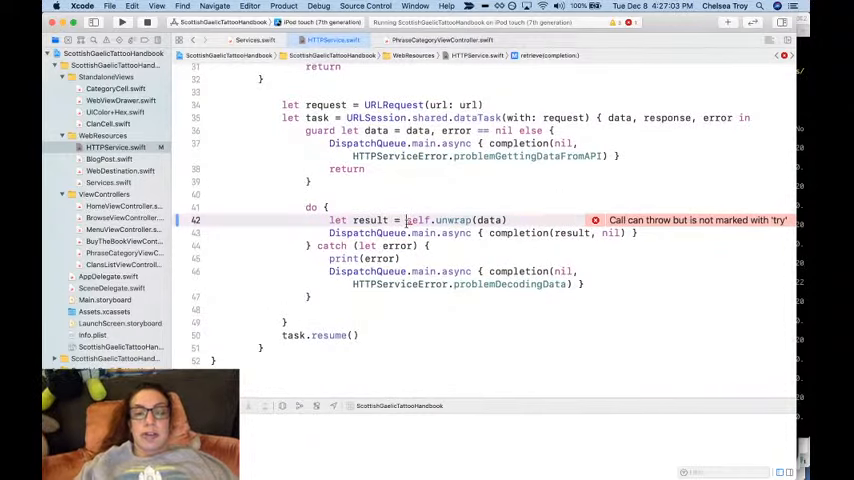
{"action": "type", "text": "try"}
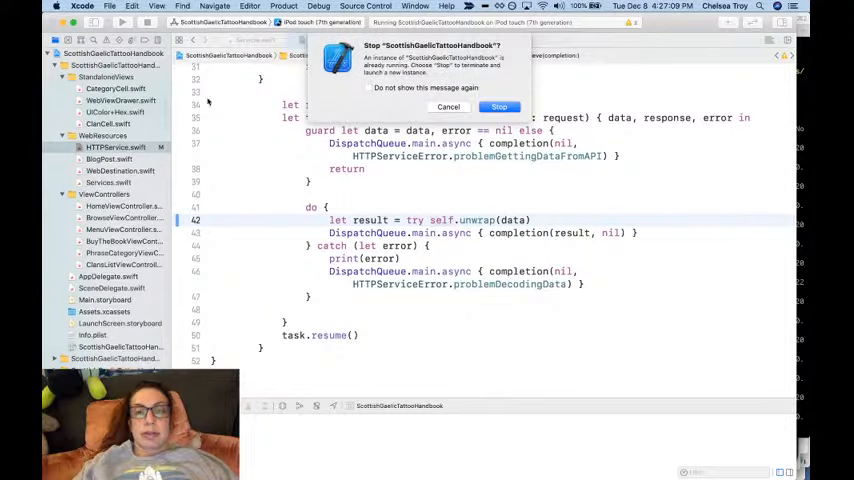
Relaunch the rebuilt Tattoo Handbook app and scroll through its home screen
{"action": "left_click", "coordinate": [499, 107]}
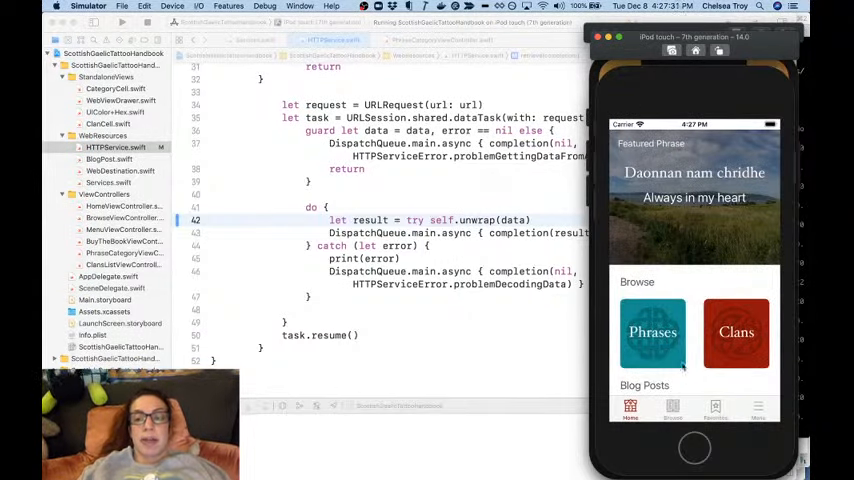
{"action": "scroll", "scroll_direction": "down", "scroll_amount": 3}
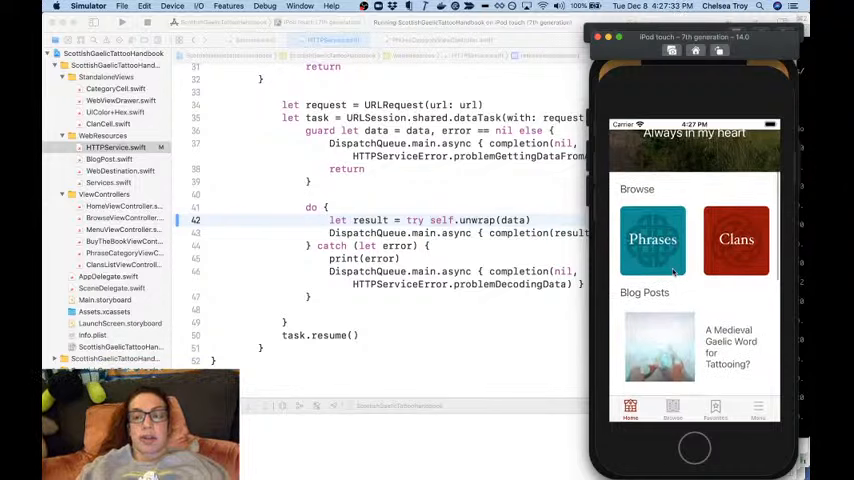
{"action": "scroll", "scroll_direction": "down", "scroll_amount": 3}
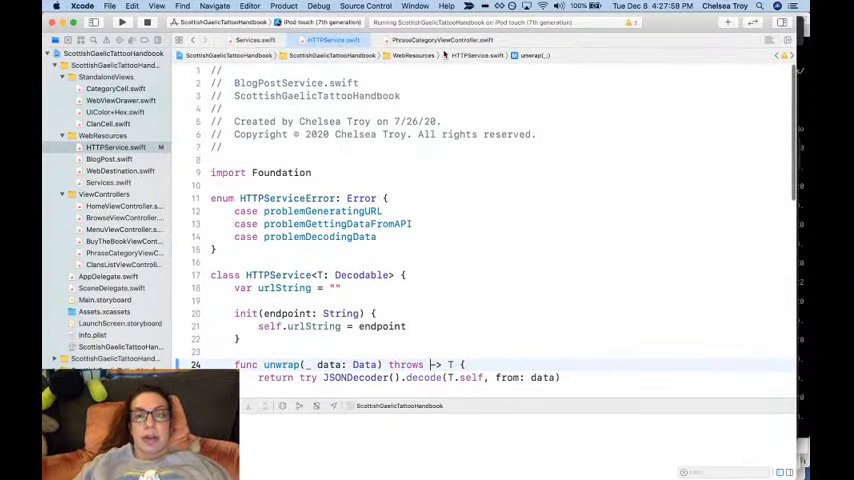
Review the categories array in PhraseCategoryViewController.swift
{"action": "left_click", "coordinate": [440, 40]}
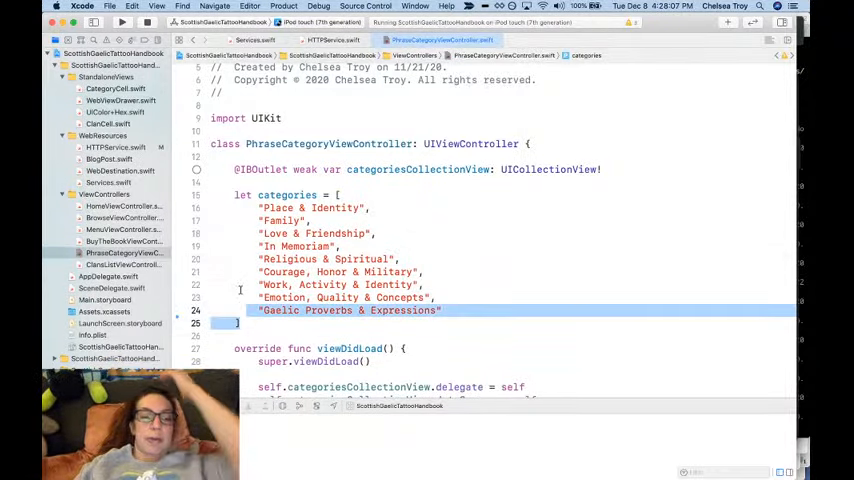
{"action": "scroll", "scroll_direction": "down", "scroll_amount": 3}
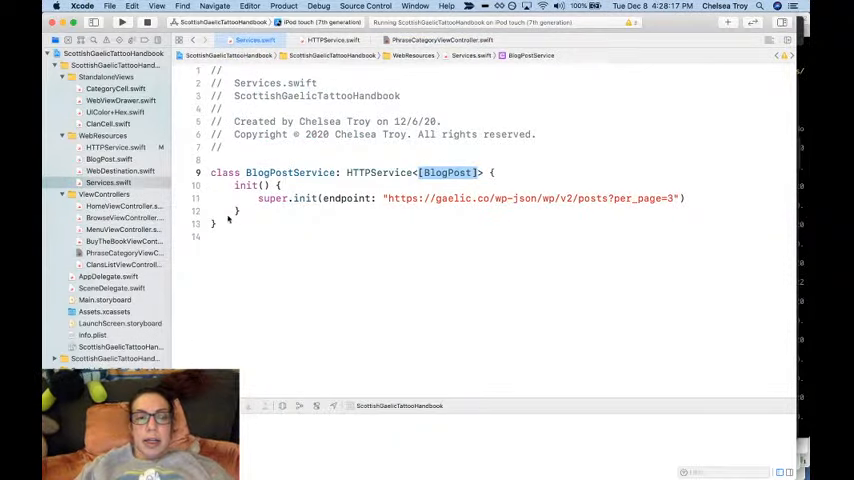
Declare PhraseCategoryService: HTTPService<[String]> with an override unwrap stub returning [String]
{"action": "type", "text": "class PhraseCat"}
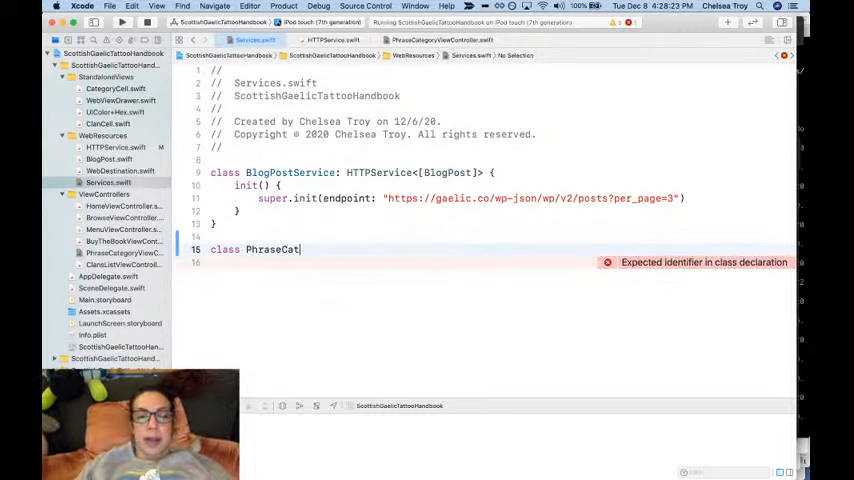
{"action": "type", "text": "egoryService:"}
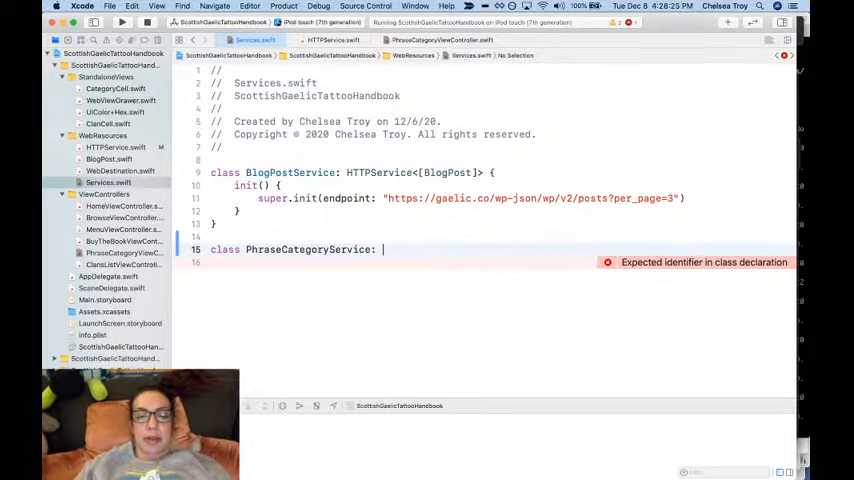
{"action": "type", "text": "HTTPSeri"}
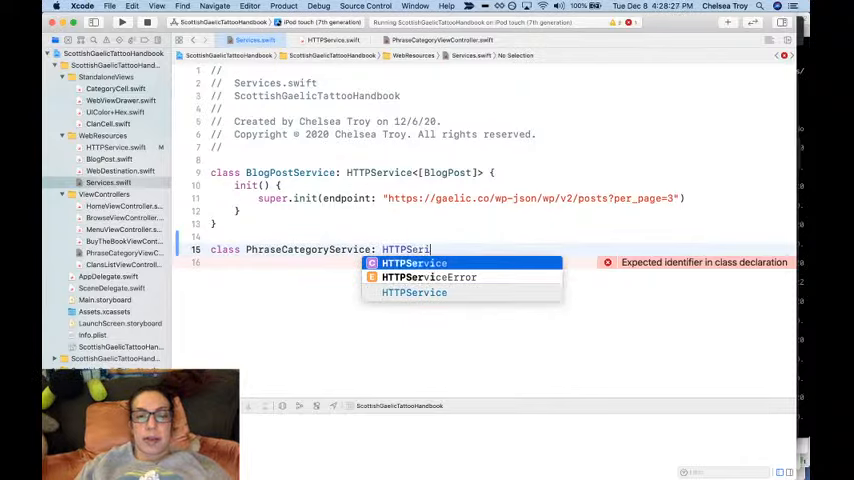
{"action": "type", "text": "ce<["}
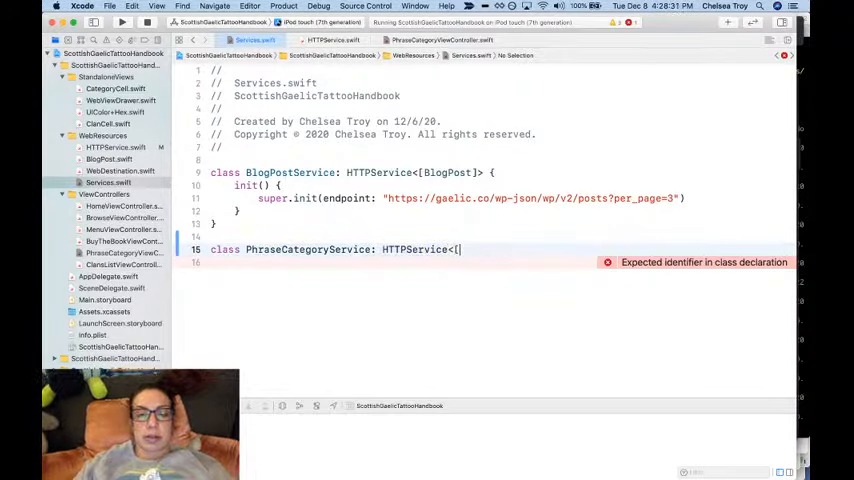
{"action": "type", "text": "String]>"}
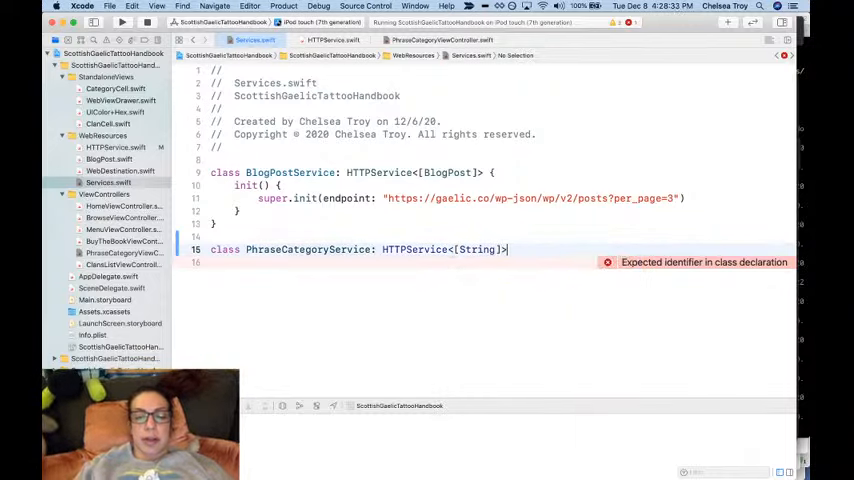
{"action": "type", "text": "{"}
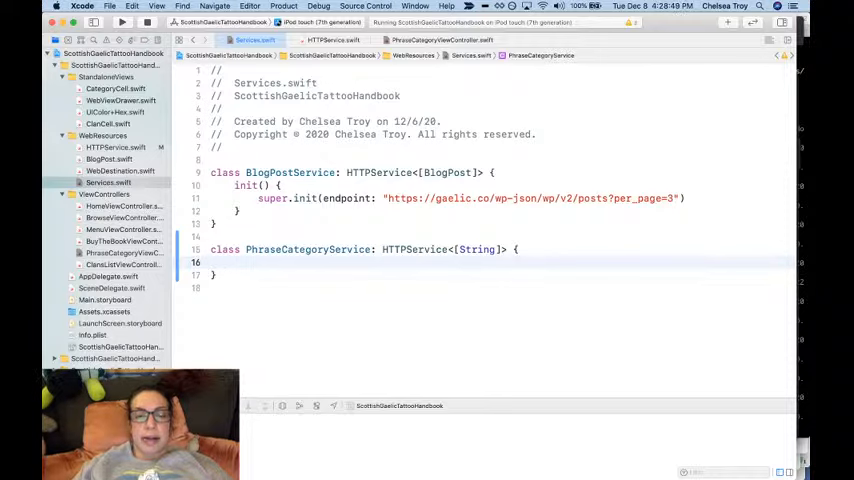
{"action": "type", "text": "override func unwrap(_ data: Data) throws -> [String] {"}
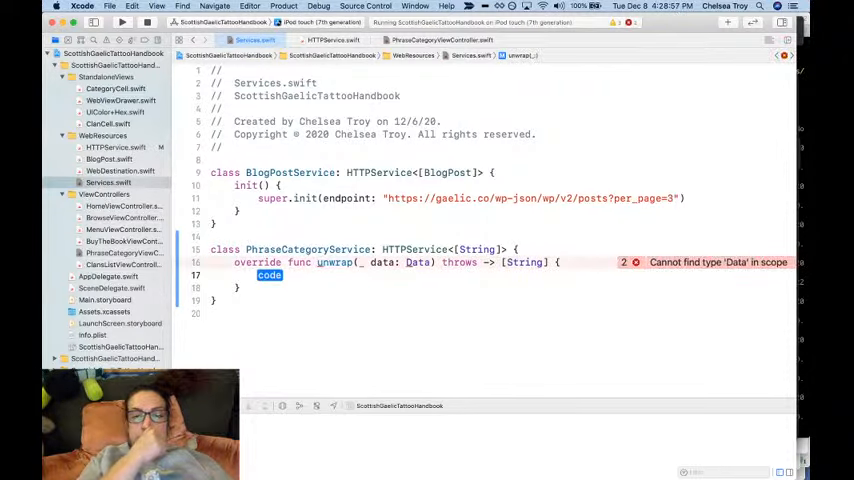
{"action": "type", "text": "return"}
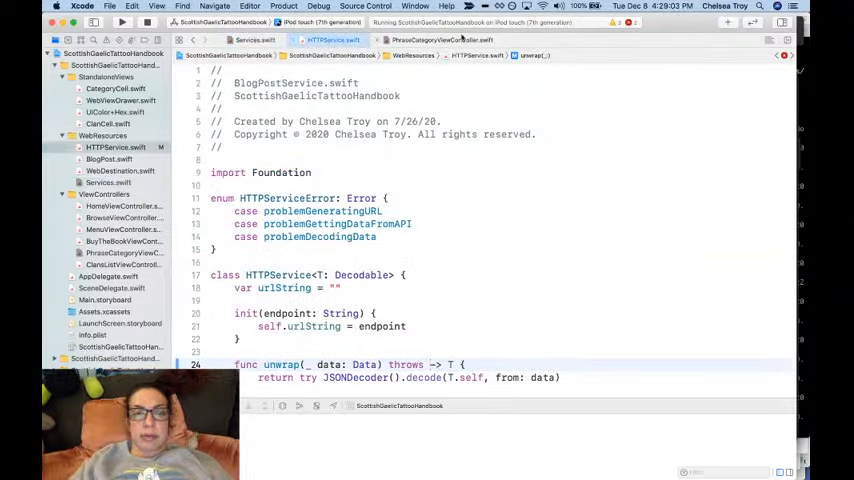
Revisit the hard-coded categories in PhraseCategoryViewController, then switch to HomeViewController.swift
{"action": "left_click", "coordinate": [440, 40]}
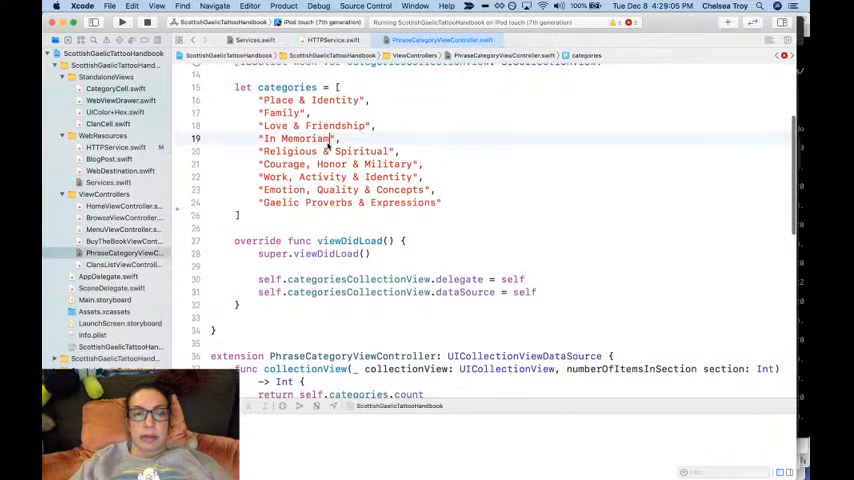
{"action": "scroll", "scroll_direction": "up", "scroll_amount": 3}
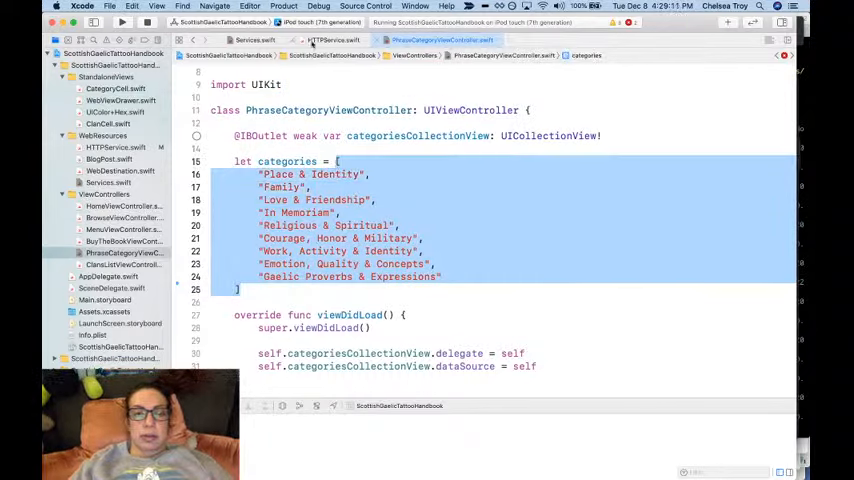
{"action": "left_click", "coordinate": [255, 40]}
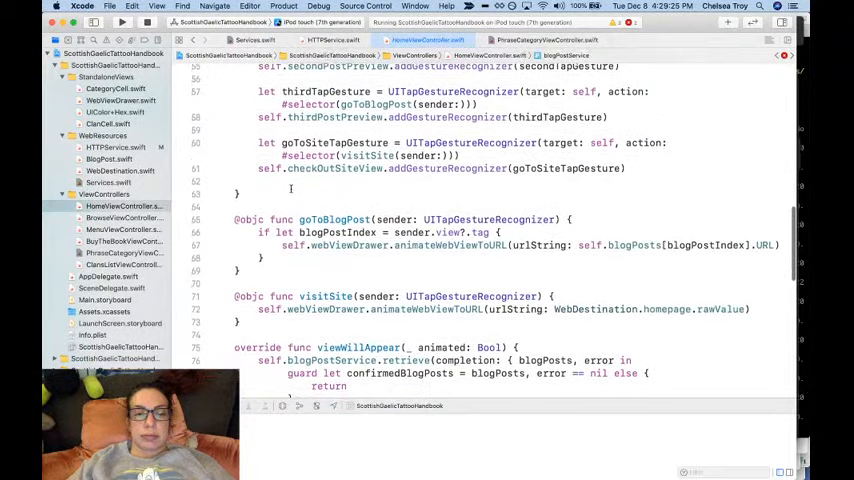
{"action": "scroll", "scroll_direction": "down", "scroll_amount": 3}
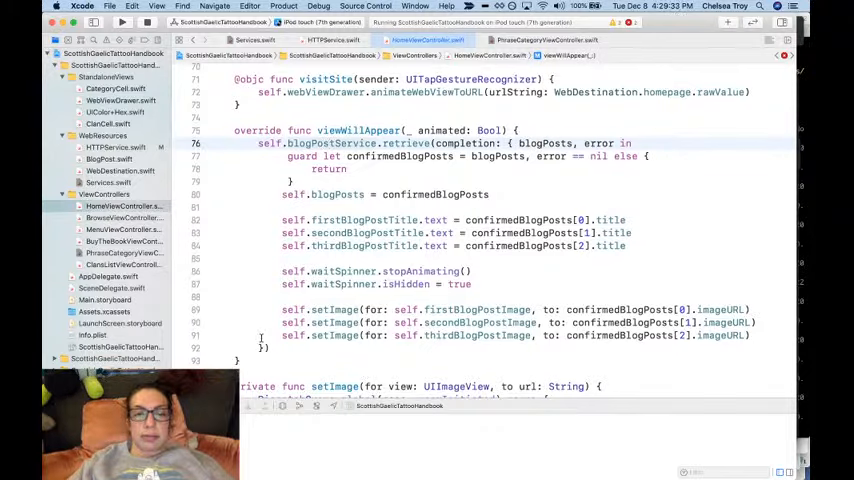
{"action": "left_click_drag", "start_coordinate": [220, 156], "coordinate": [265, 347]}
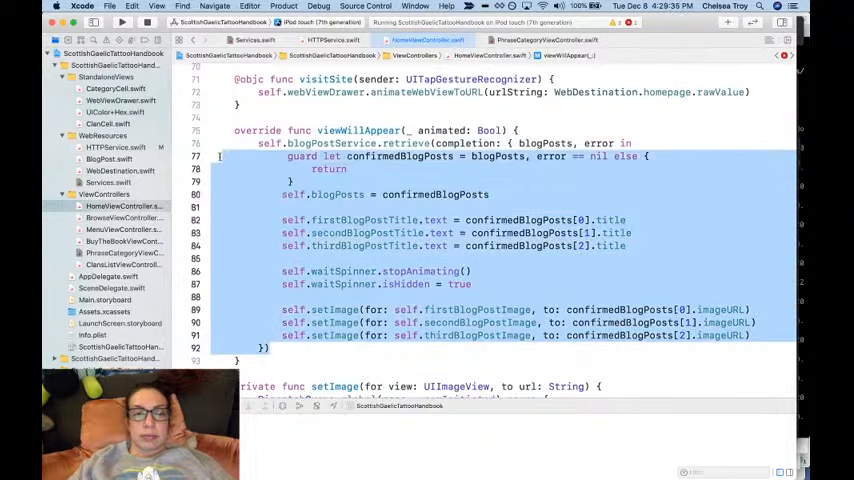
{"action": "scroll", "scroll_direction": "down", "scroll_amount": 3}
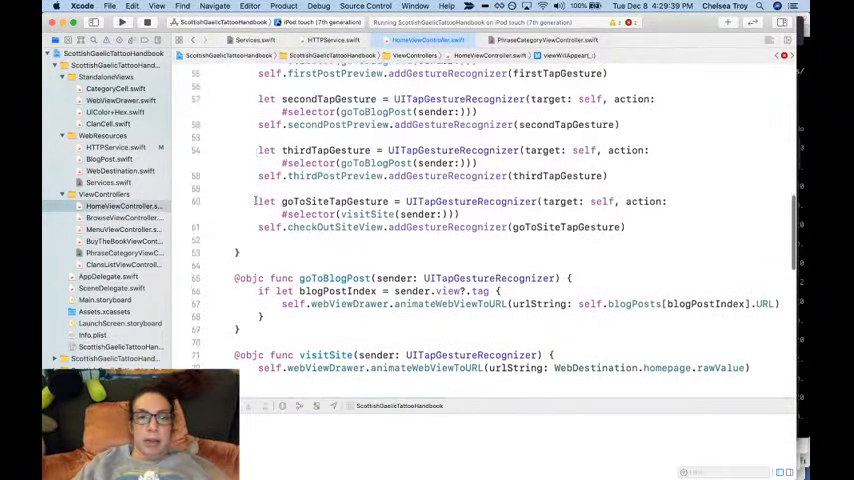
{"action": "scroll", "scroll_direction": "down", "scroll_amount": 3}
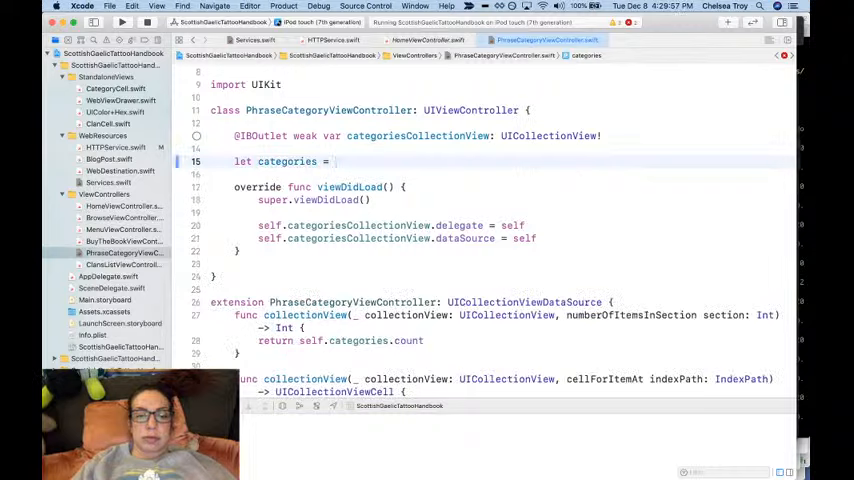
Make categories an empty [String]() and start a viewWillAppear(_ animated: Bool) override
{"action": "type", "text": "[String]("}
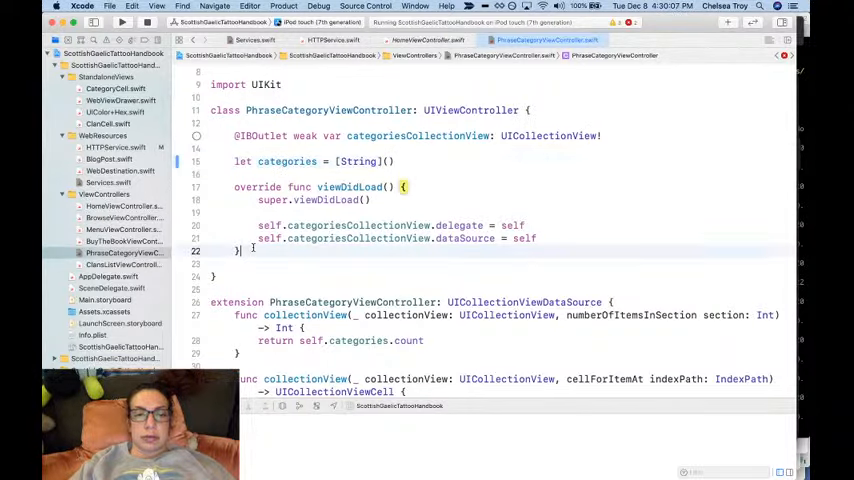
{"action": "type", "text": "override"}
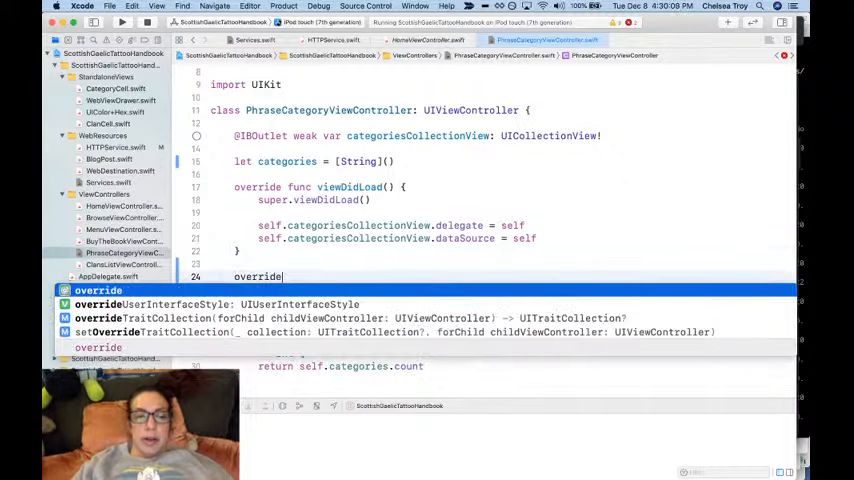
{"action": "type", "text": "func"}
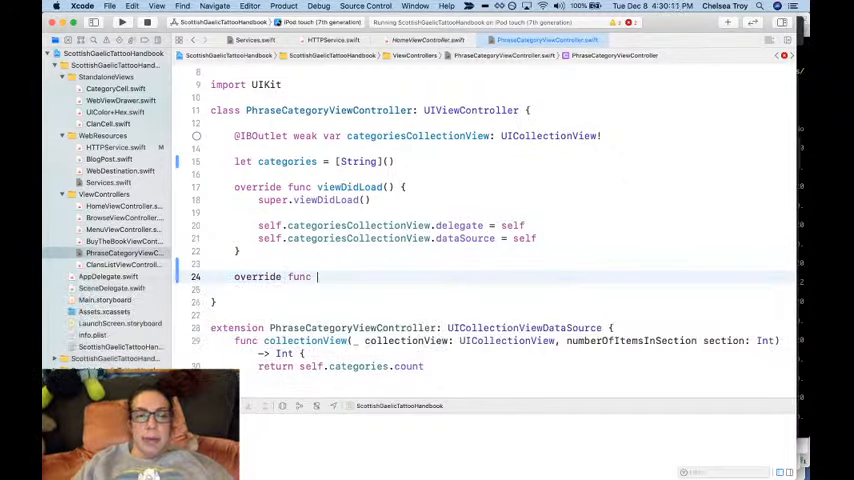
{"action": "type", "text": "viewWillAppear(_ animated: Bool) {"}
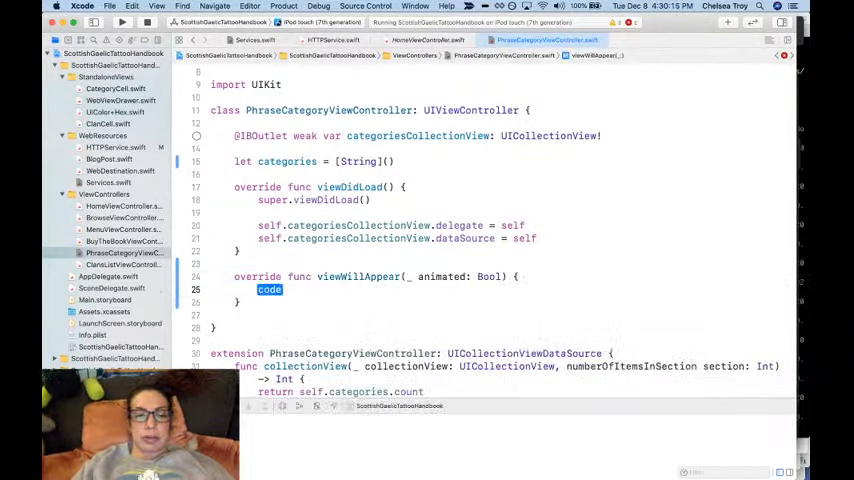
{"action": "type", "text": "self"}
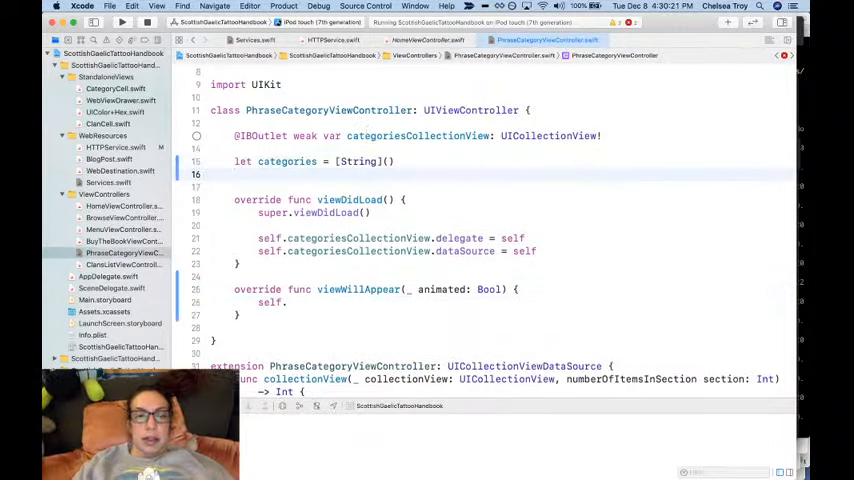
{"action": "type", "text": "."}
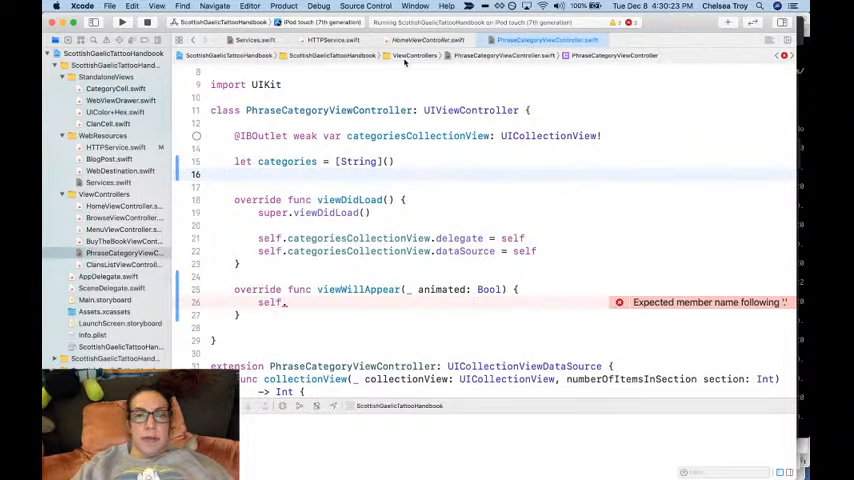
{"action": "type", "text": "var phraseCategor"}
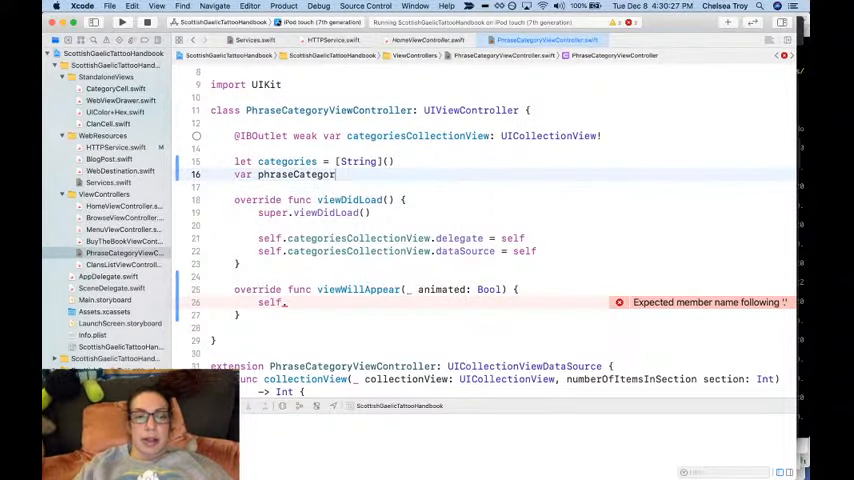
{"action": "type", "text": "yService: PhraseCategoryService!"}
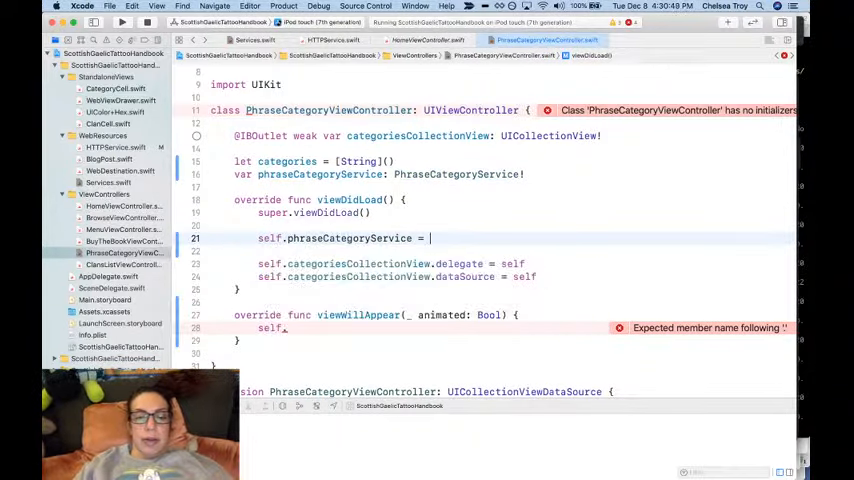
{"action": "type", "text": "PhraseCategoryService("}
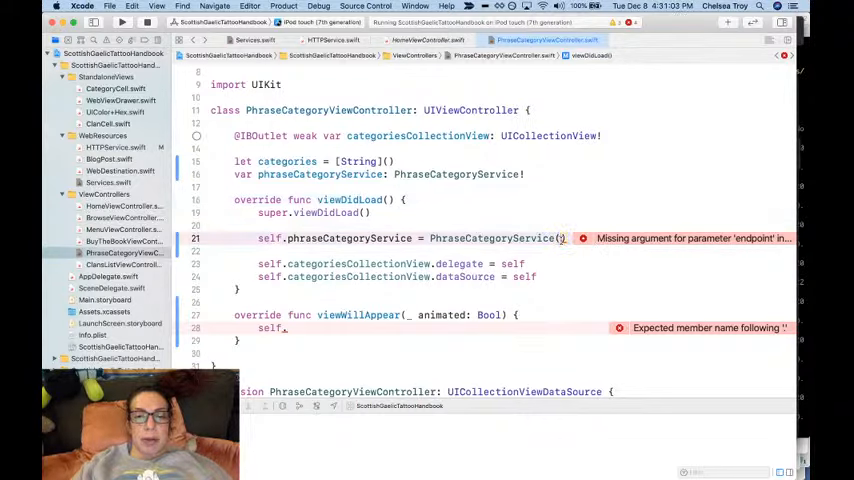
{"action": "type", "text": "(endpoint: \"http:/"}
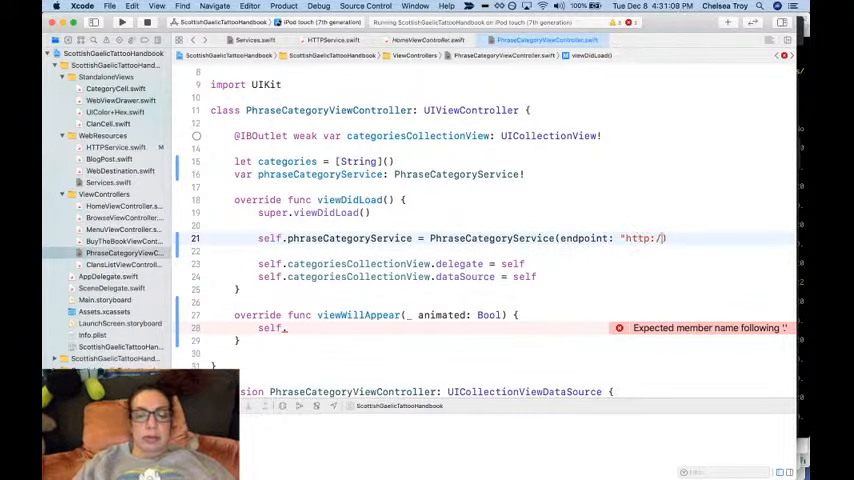
{"action": "type", "text": "www."}
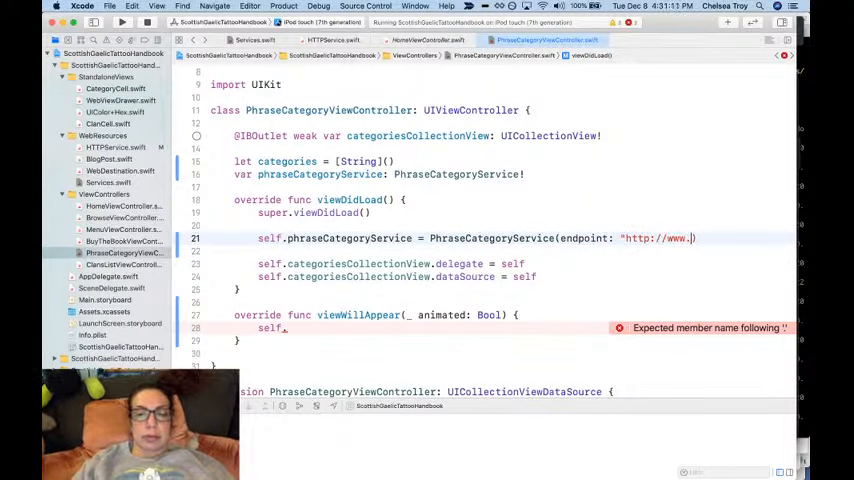
{"action": "type", "text": "google.com\""}
{"action": "type", "text": "guard let confirmedPhrases = blogPosts, error == nil else {"}
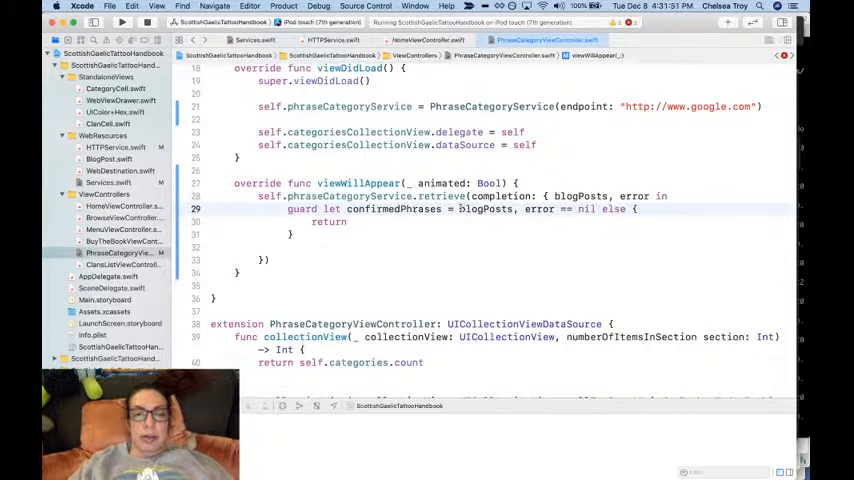
Rename the leftover variable to categories, assign self.categories, and return to HomeViewController.swift
{"action": "double_click", "coordinate": [485, 209]}
{"action": "type", "text": "phrase"}
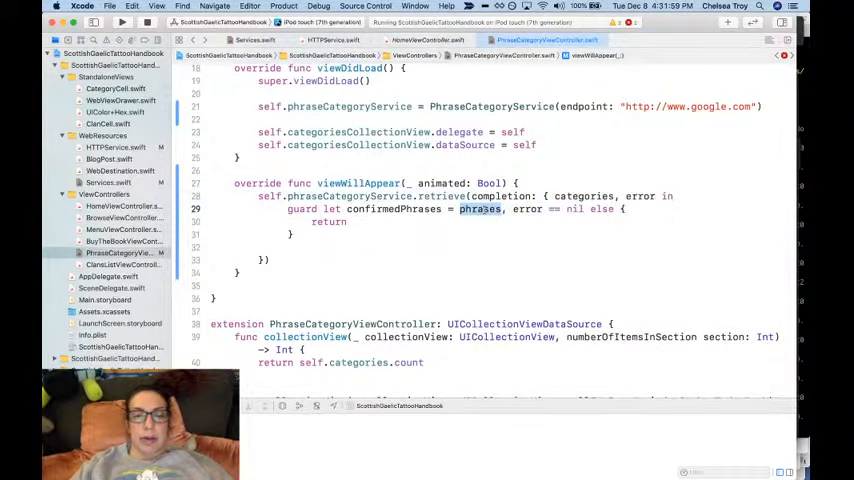
{"action": "type", "text": "categories"}
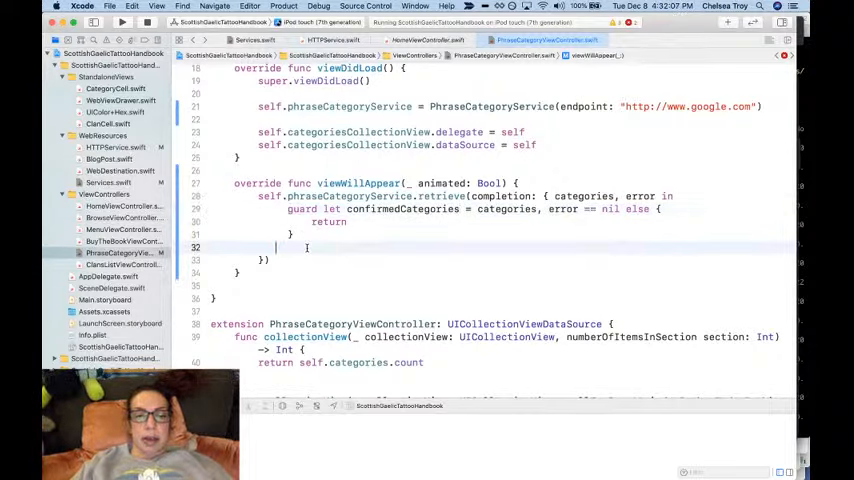
{"action": "type", "text": "self.categories = categories"}
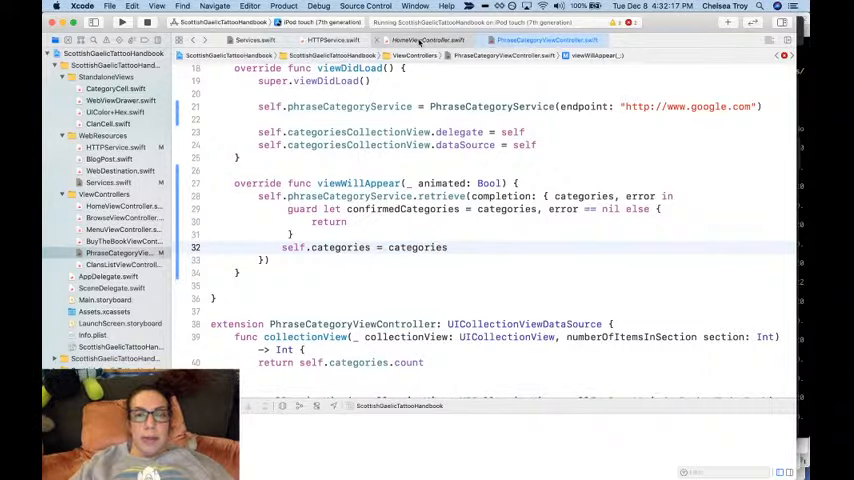
{"action": "left_click", "coordinate": [428, 40]}
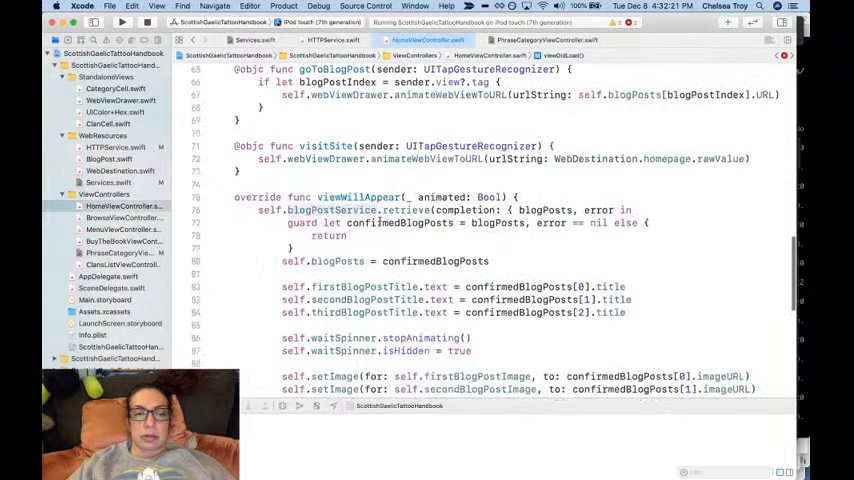
Scroll through HomeViewController.swift to review its code
{"action": "scroll", "scroll_direction": "down", "scroll_amount": 3}
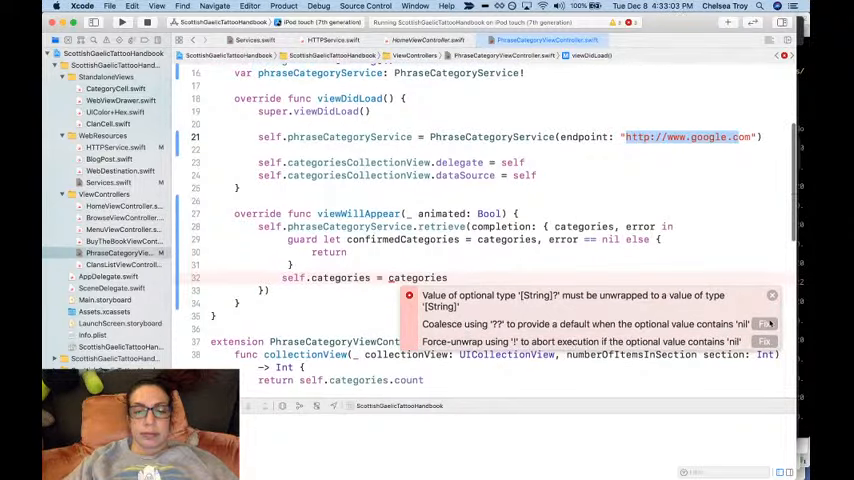
{"action": "left_click", "coordinate": [764, 323]}
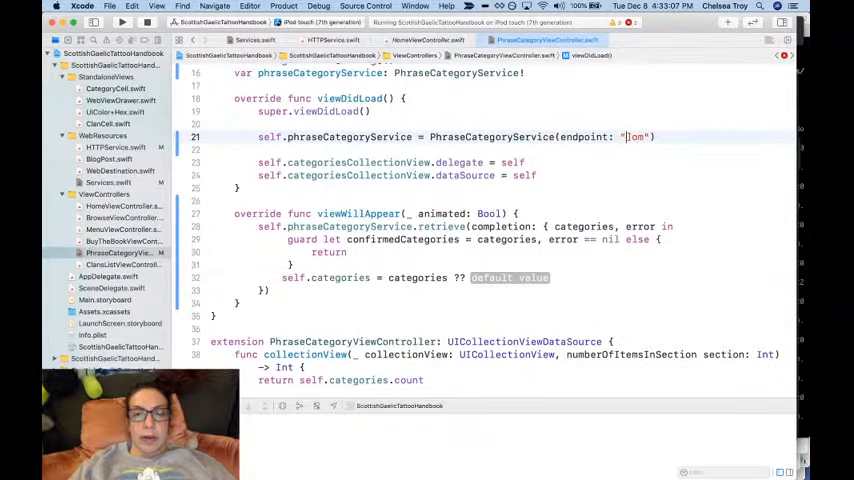
{"action": "type", "text": "http://www.google.c"}
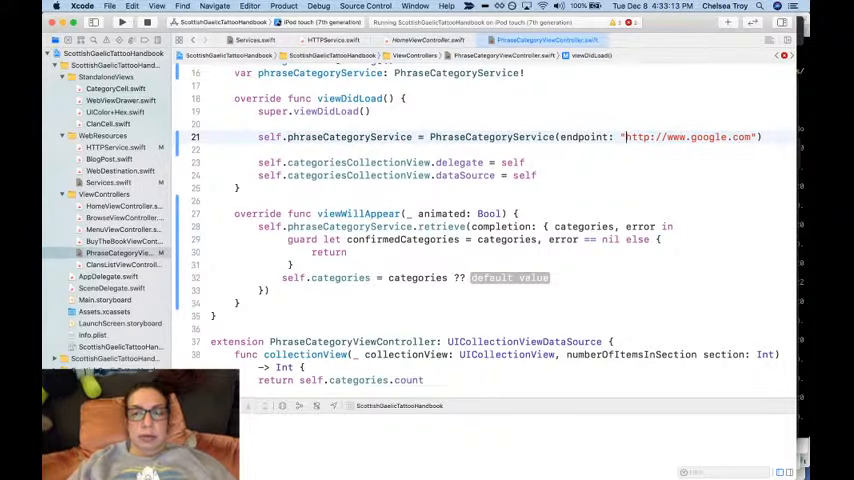
{"action": "type", "text": "[]"}
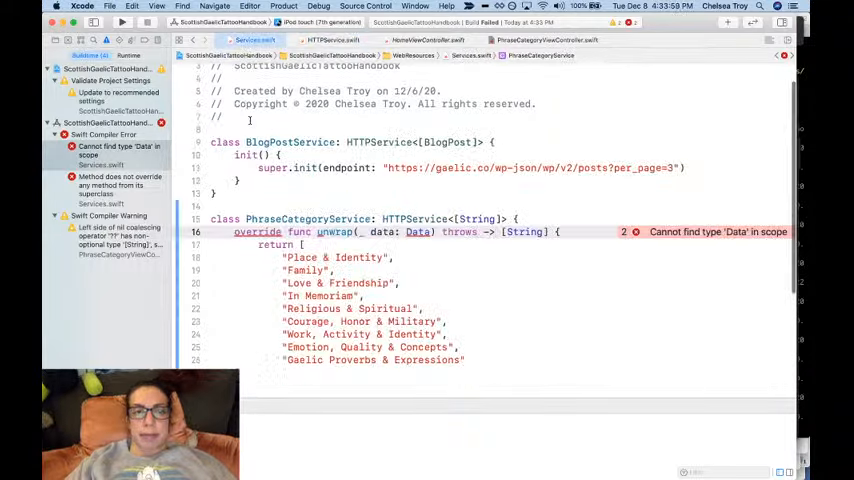
Add 'import Foundation' to Services.swift so Data resolves
{"action": "type", "text": "import F"}
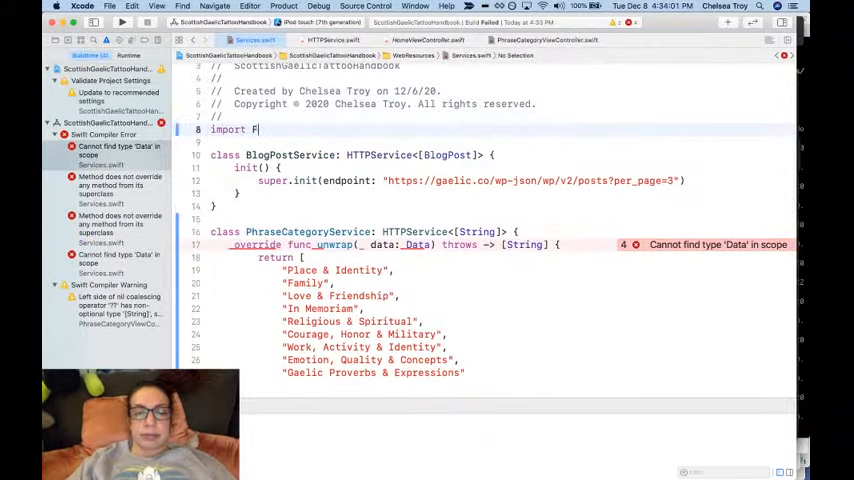
{"action": "type", "text": "oundation"}
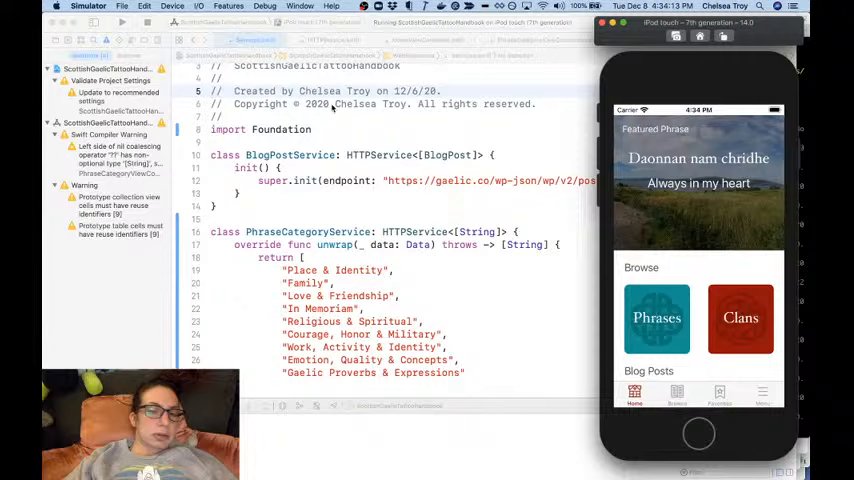
Open the app's Browse screen in Simulator and check the still-empty Phrases segment
{"action": "left_click", "coordinate": [677, 395]}
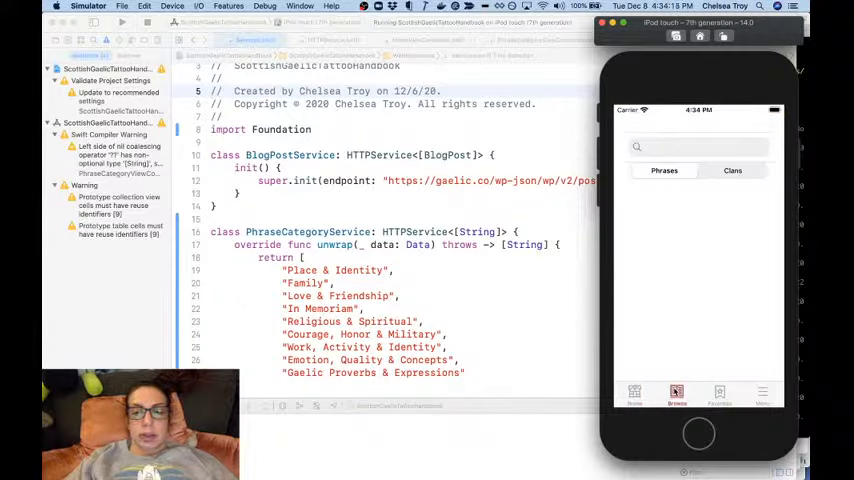
{"action": "left_click", "coordinate": [732, 170]}
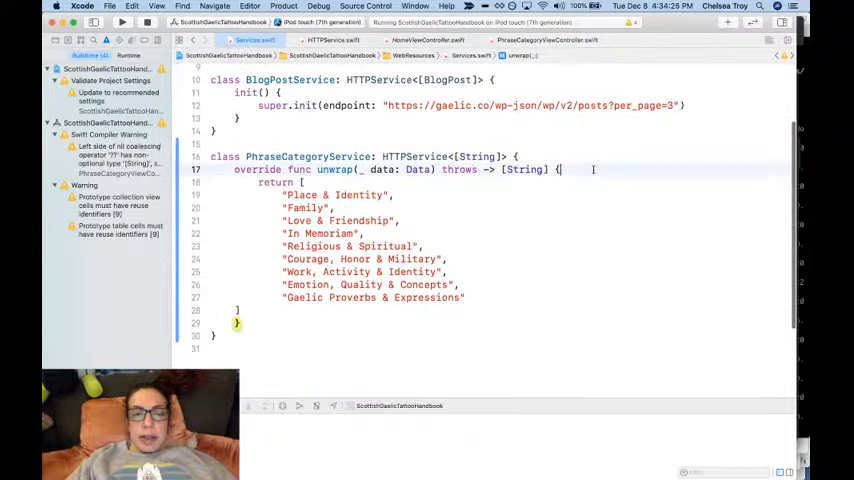
Put a breakpoint on line 18, unwrap's return in PhraseCategoryService, and relaunch the app
{"action": "type", "text": "print(\""}
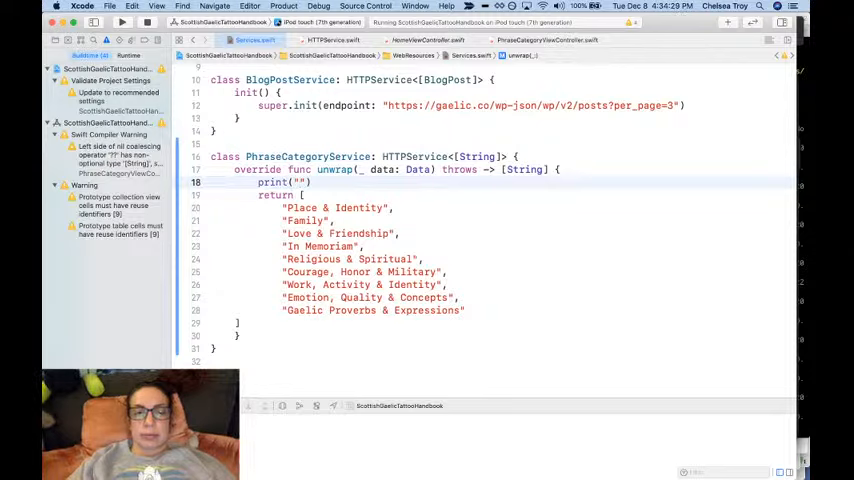
{"action": "type", "text": "unwr"}
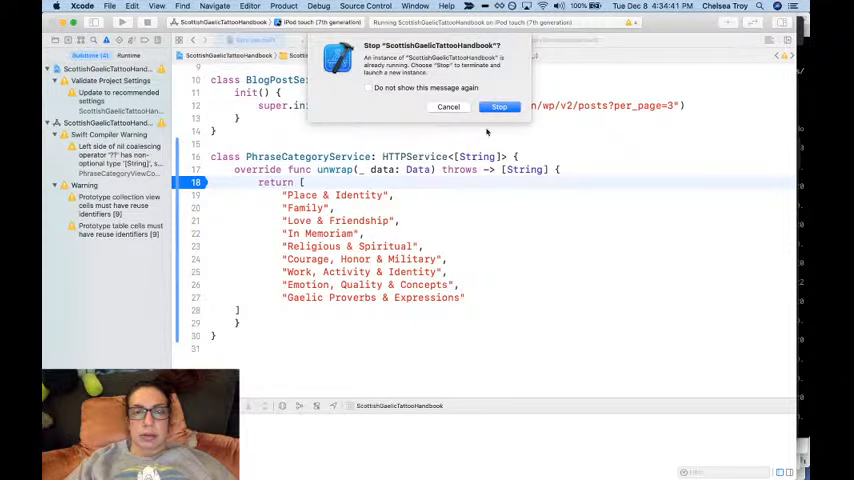
{"action": "left_click", "coordinate": [499, 107]}
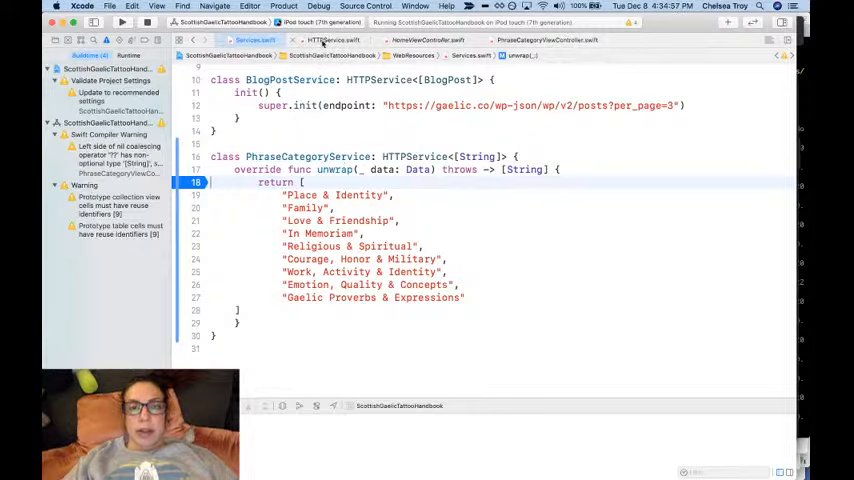
{"action": "left_click", "coordinate": [546, 40]}
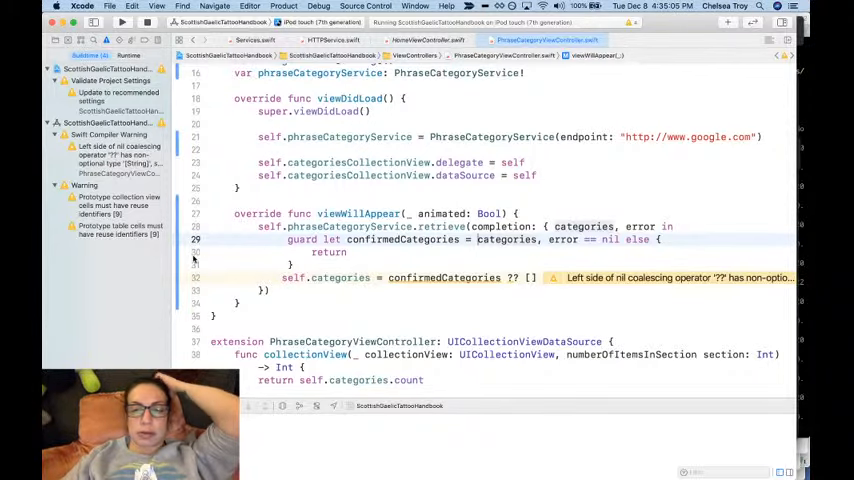
Drop the ?? [] fallback from confirmedCategories and stop at the line 29 breakpoint
{"action": "left_click", "coordinate": [196, 239]}
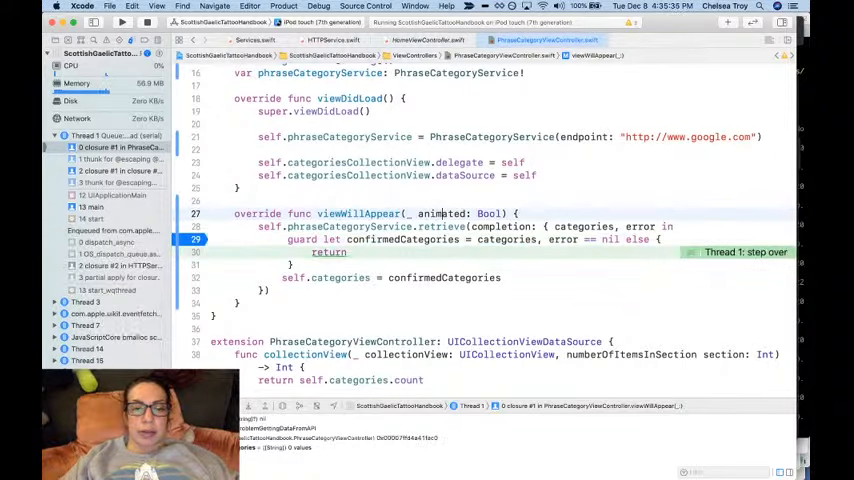
{"action": "scroll", "scroll_direction": "down", "scroll_amount": 3}
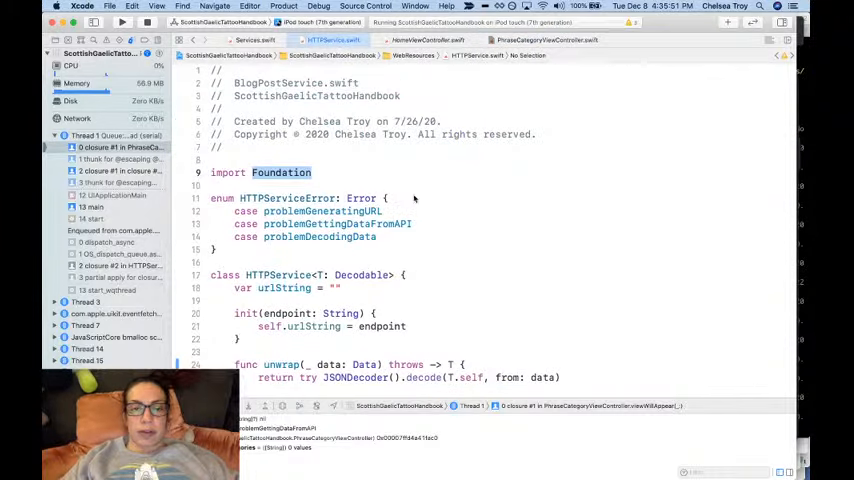
Point PhraseCategoryService at the gaelic.co posts endpoint instead of google.com and relaunch
{"action": "scroll", "scroll_direction": "down", "scroll_amount": 3}
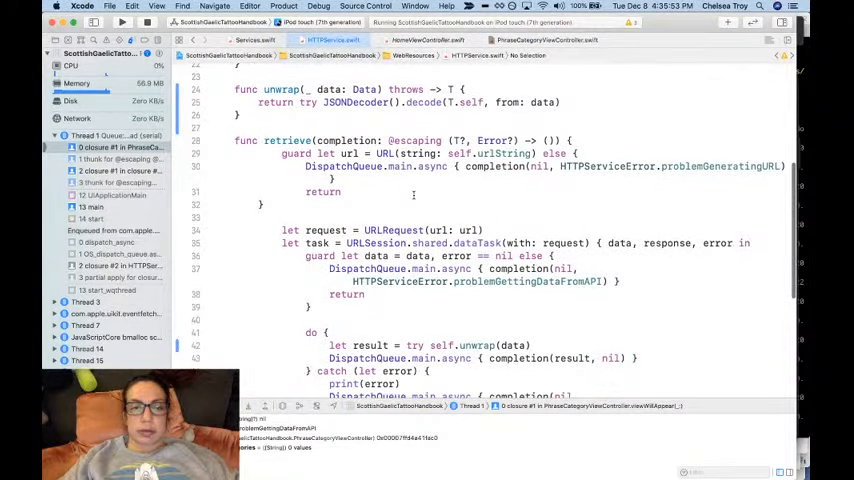
{"action": "scroll", "scroll_direction": "down", "scroll_amount": 3}
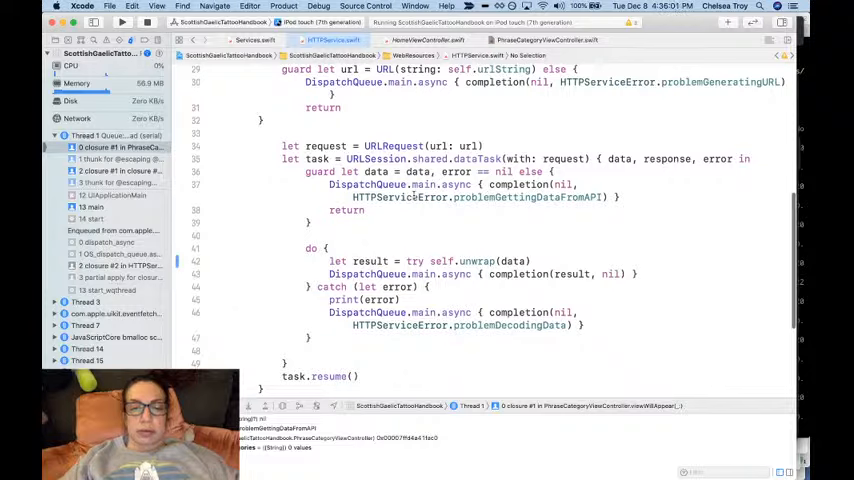
{"action": "mouse_move", "coordinate": [240, 303]}
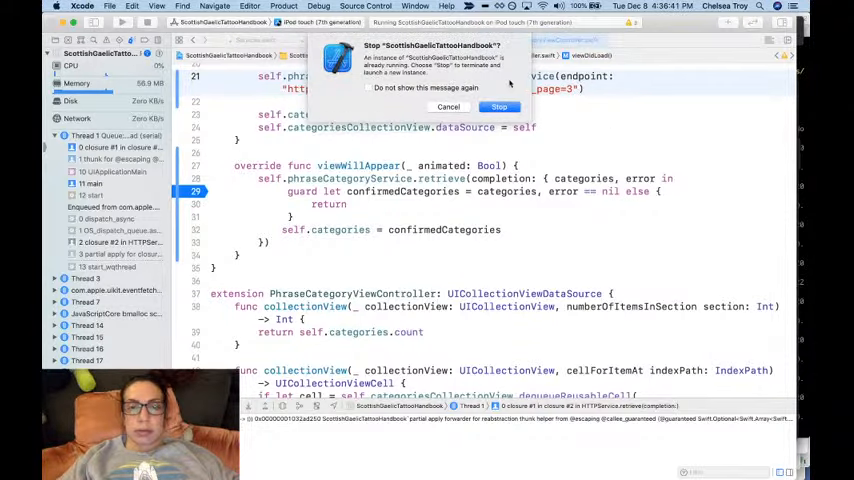
{"action": "left_click", "coordinate": [498, 106]}
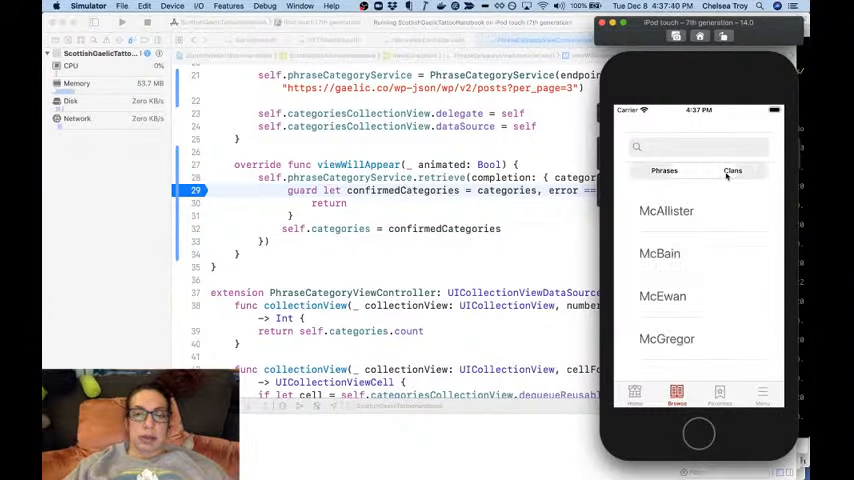
View the clans list in Simulator, remove the line 29 breakpoint, and run again
{"action": "left_click", "coordinate": [732, 170]}
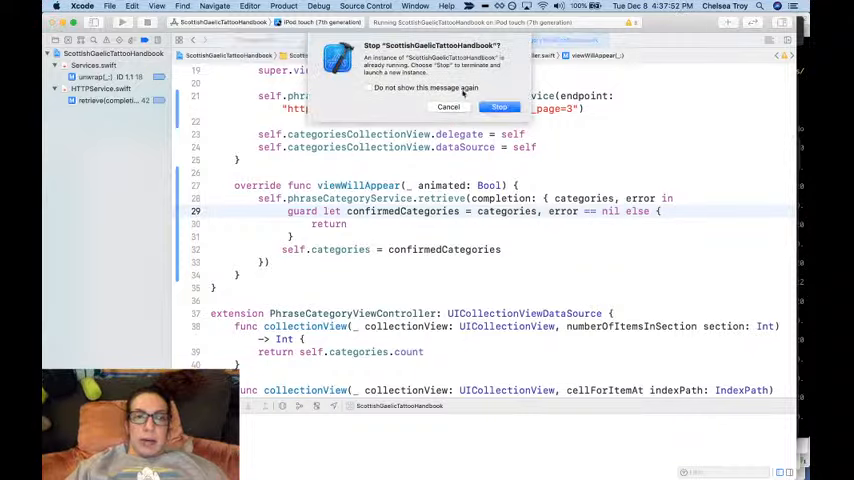
Call self.categoriesCollectionView.reloadData() after assigning categories, then rebuild and run
{"action": "left_click", "coordinate": [499, 107]}
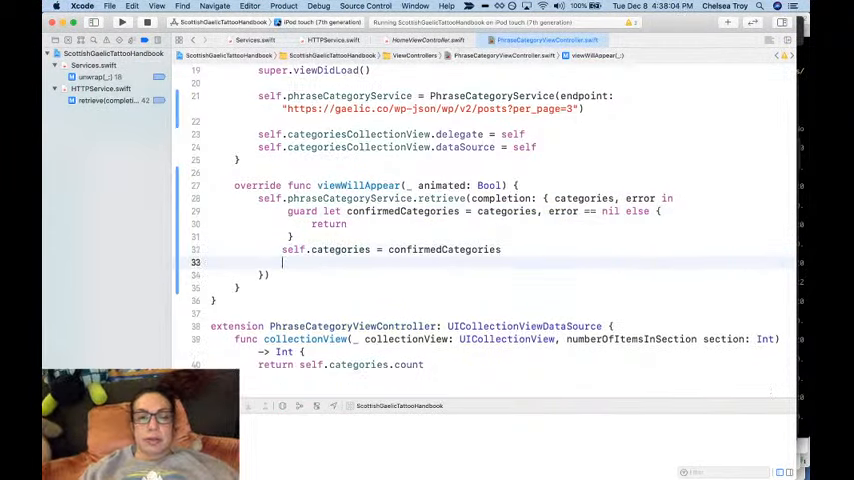
{"action": "type", "text": "self.c"}
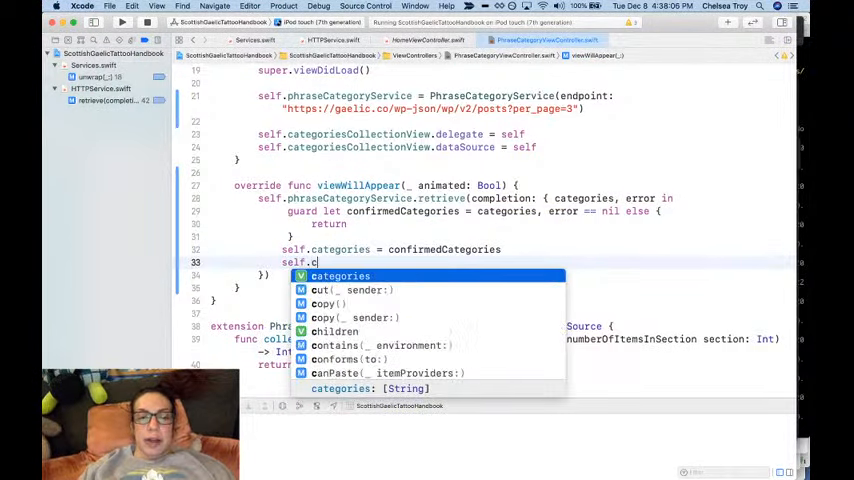
{"action": "type", "text": "a"}
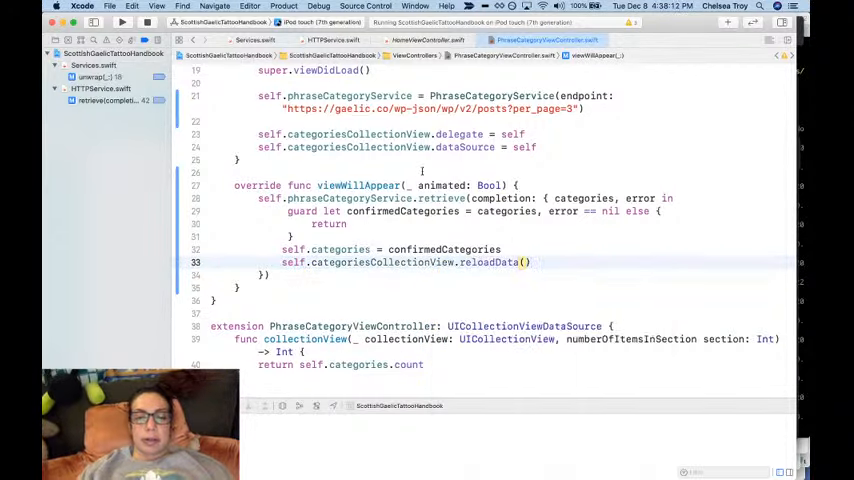
{"action": "left_click", "coordinate": [120, 22]}
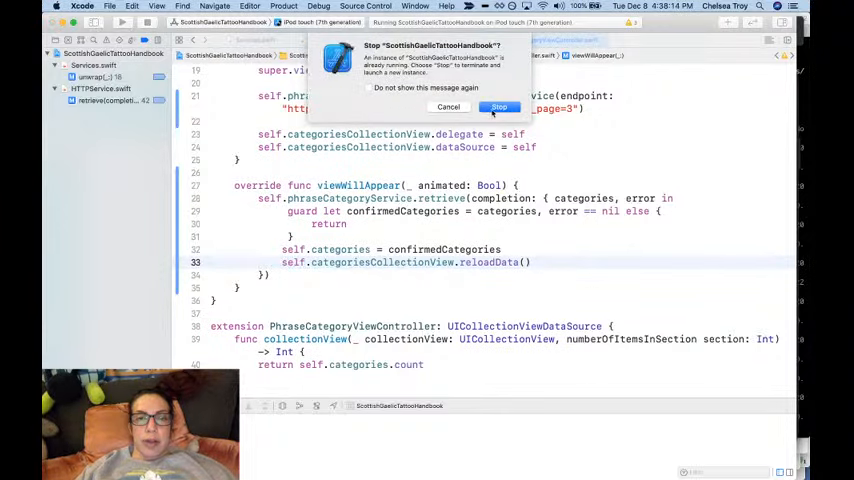
Launch the new build and scroll the Browse screen's phrase categories grid
{"action": "left_click", "coordinate": [498, 107]}
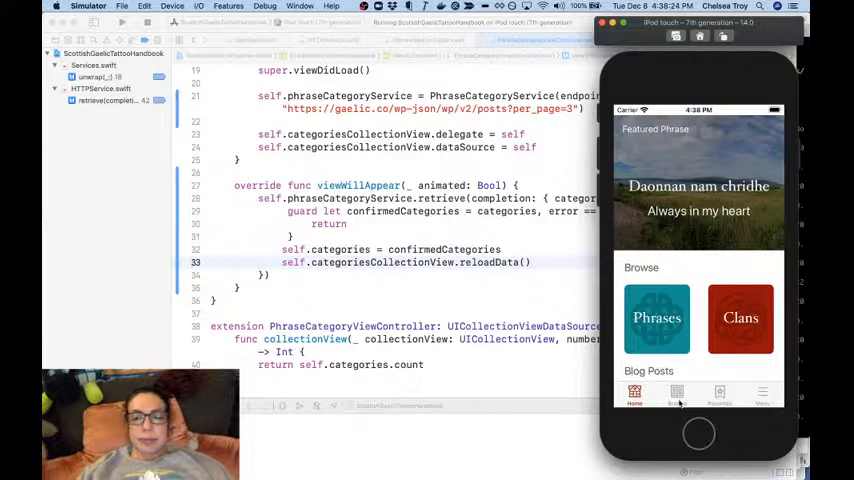
{"action": "left_click", "coordinate": [657, 317]}
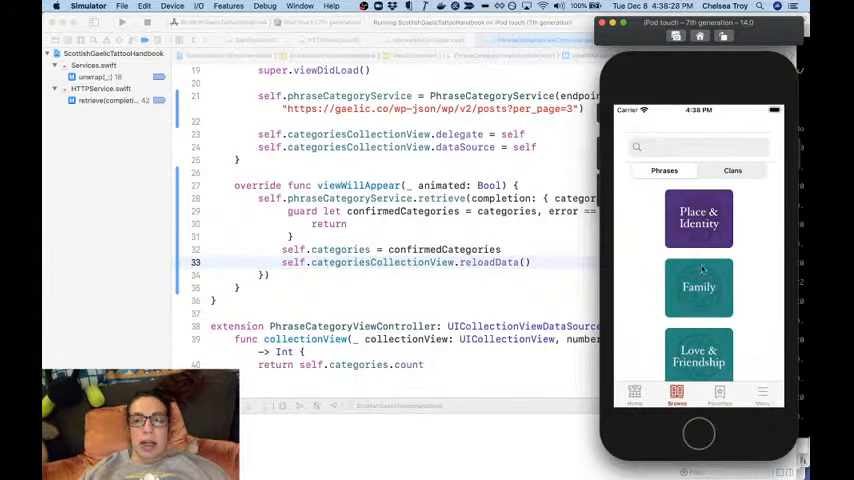
{"action": "scroll", "scroll_direction": "down", "scroll_amount": 3}
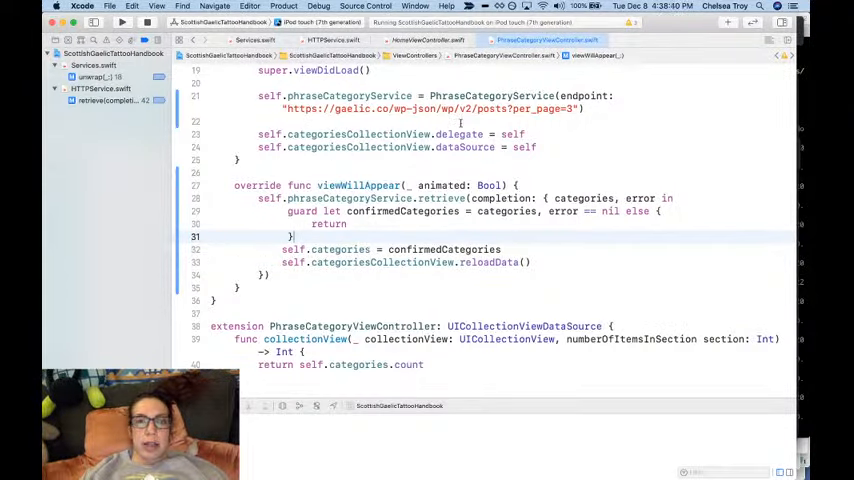
Clear the breakpoints and start adding a default endpoint value to HTTPService's init(endpoint:)
{"action": "left_click", "coordinate": [258, 40]}
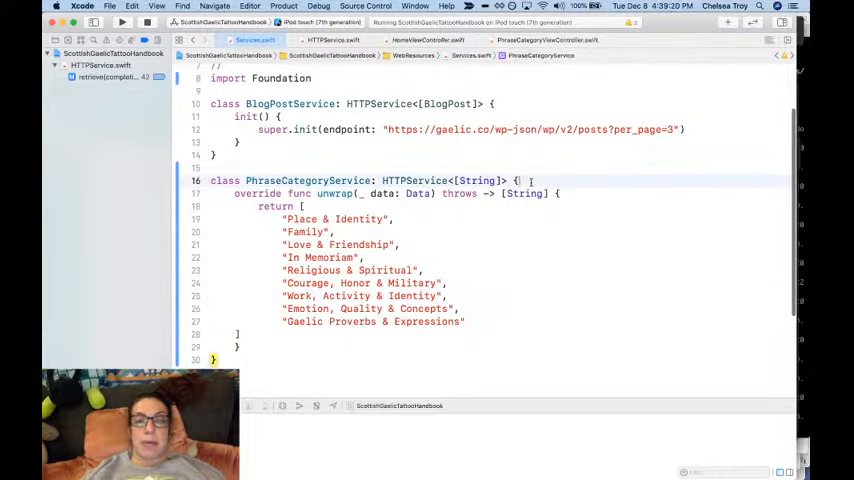
{"action": "key", "text": "enter"}
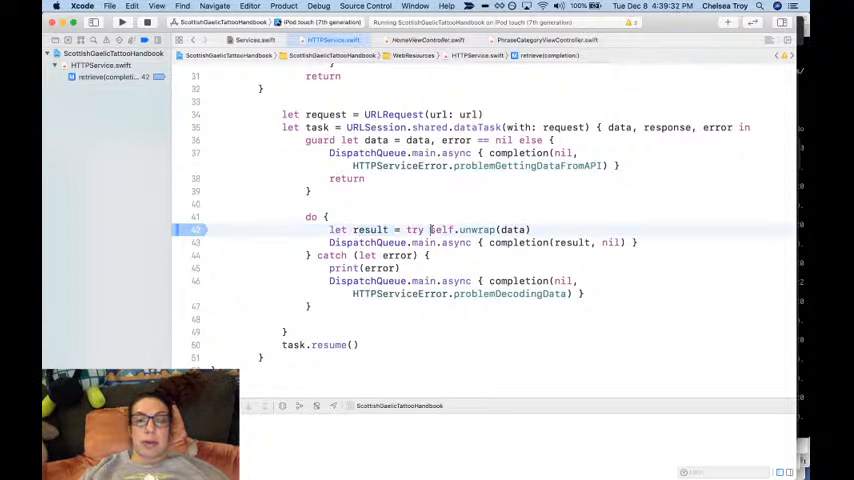
{"action": "double_click", "coordinate": [513, 229]}
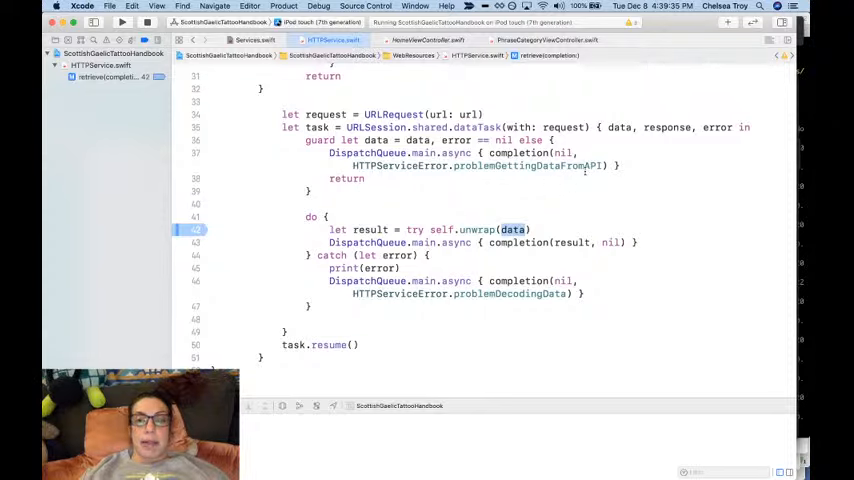
{"action": "double_click", "coordinate": [620, 127]}
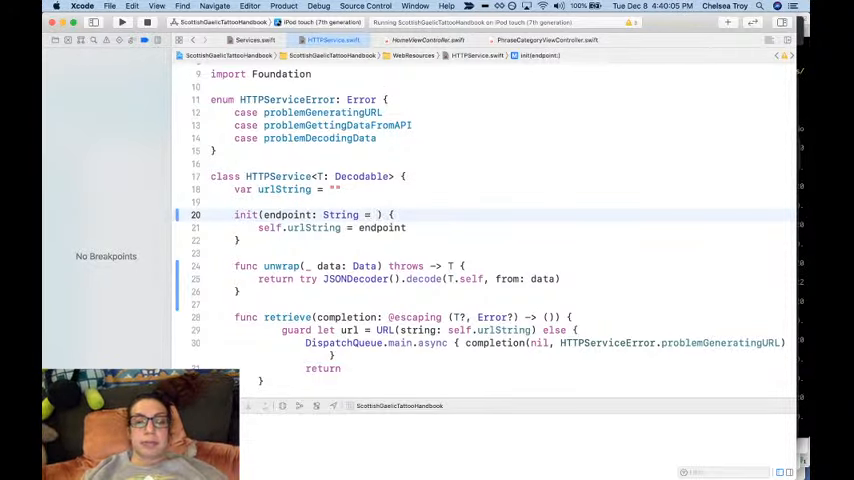
Review PhraseCategoryViewController and Services.swift, then return to HTTPService.swift to adjust urlString and the endpoint default
{"action": "type", "text": "\"\""}
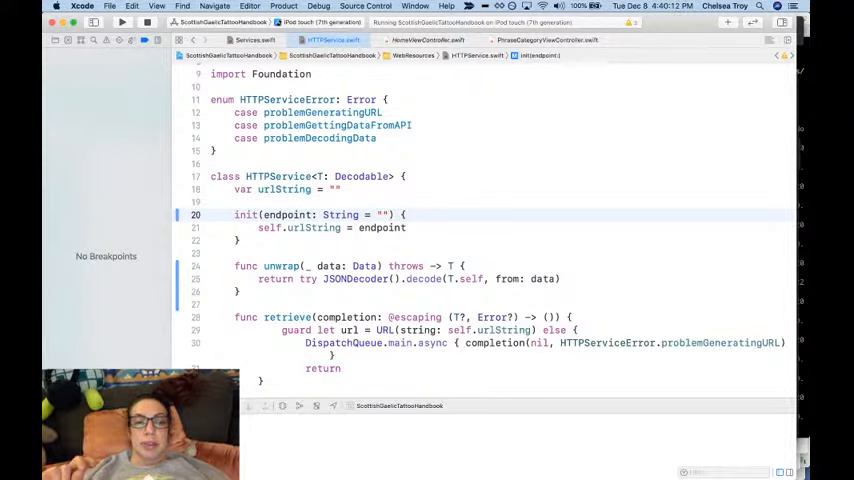
{"action": "left_click", "coordinate": [289, 189]}
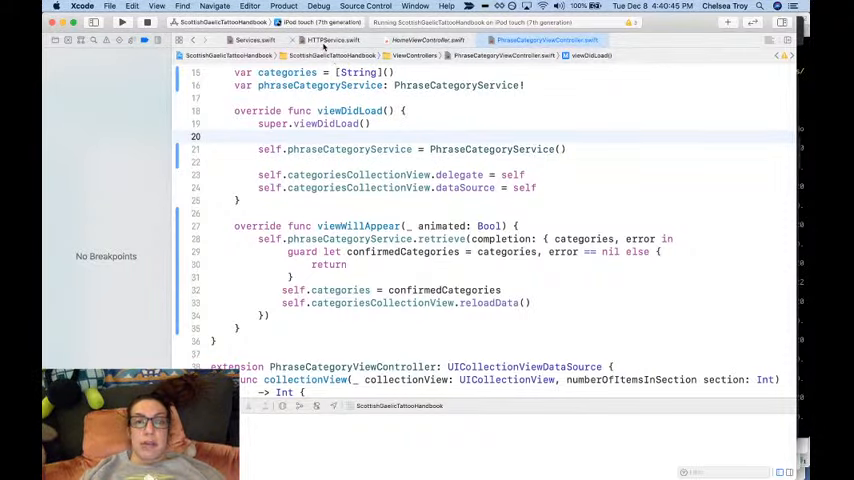
{"action": "left_click", "coordinate": [255, 40]}
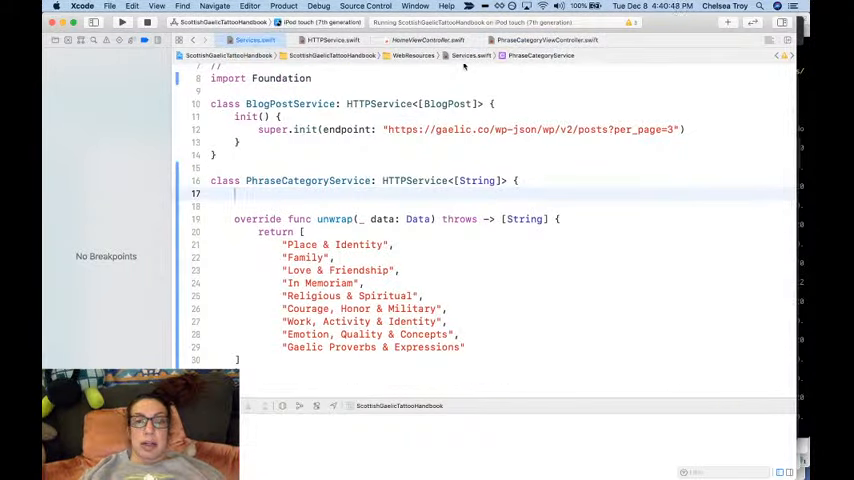
{"action": "left_click", "coordinate": [330, 40]}
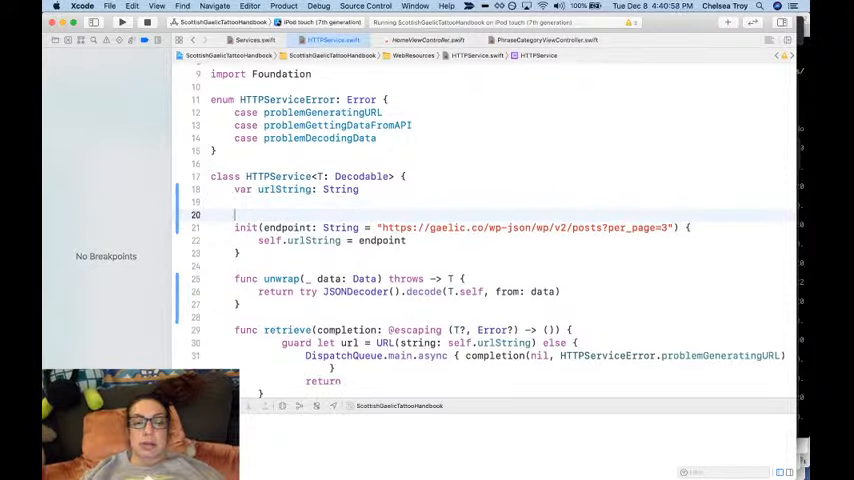
Add a two-line TODO above init: default endpoint only avoids problemGettingDataFromAPI for stubbed services
{"action": "type", "text": "TODO:"}
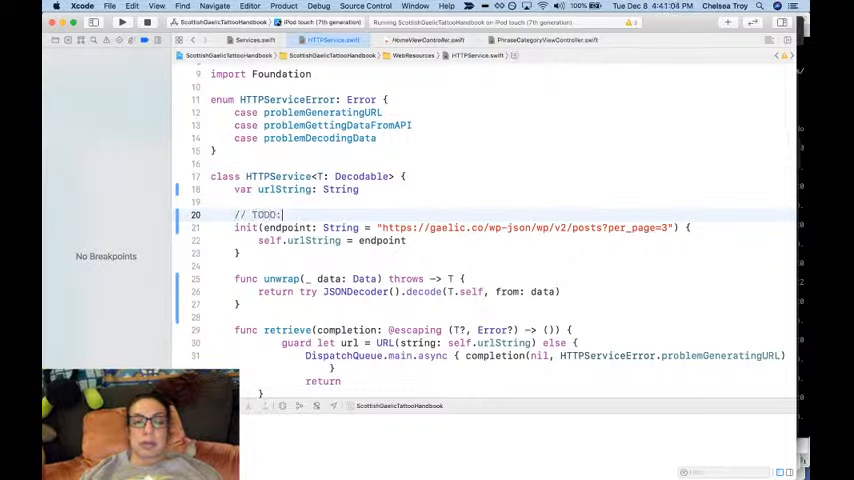
{"action": "type", "text": "Replace"}
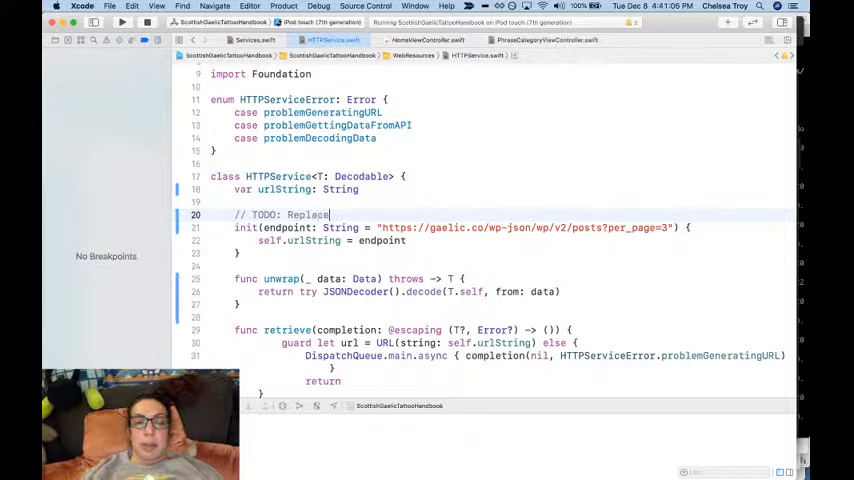
{"action": "type", "text": "default end"}
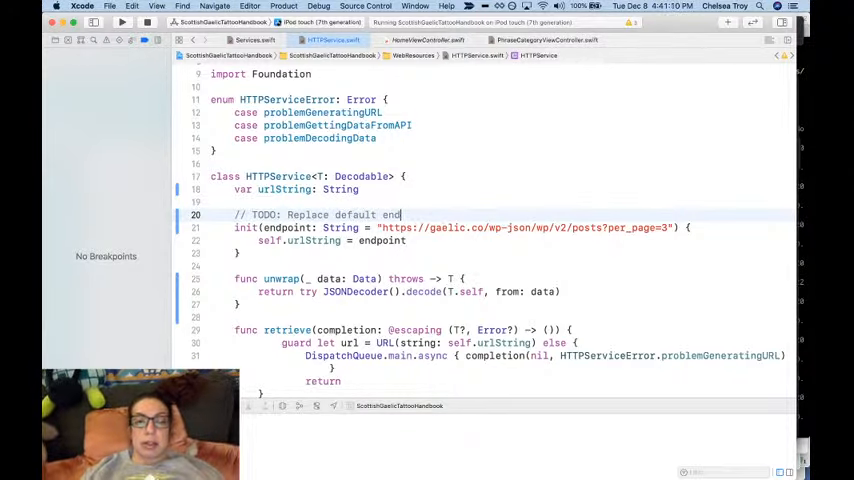
{"action": "type", "text": "point"}
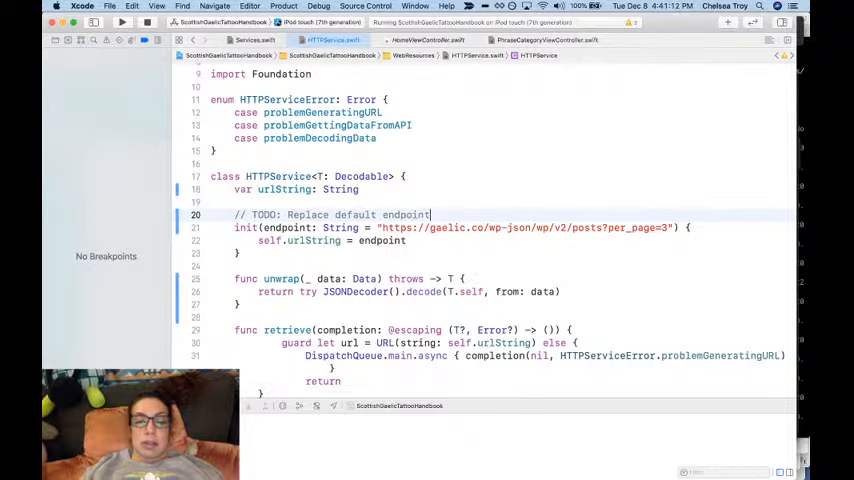
{"action": "type", "text": ", which ser"}
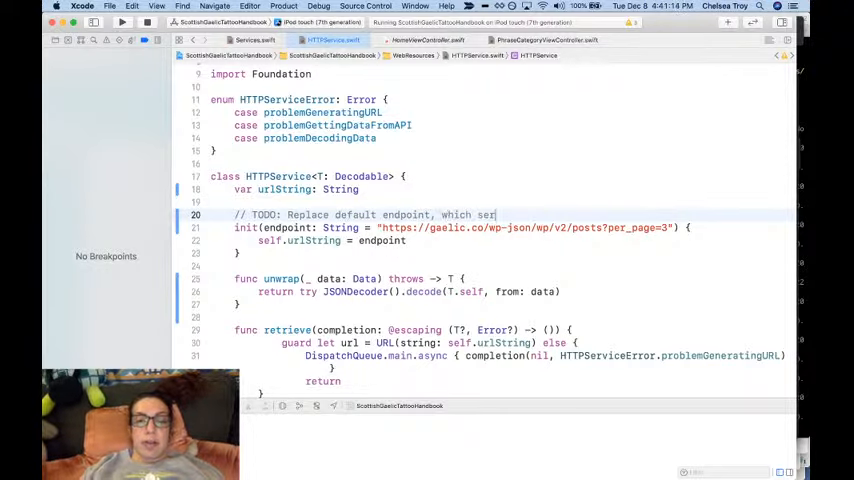
{"action": "type", "text": "vesto prevent problemGettingDataFromAPI"}
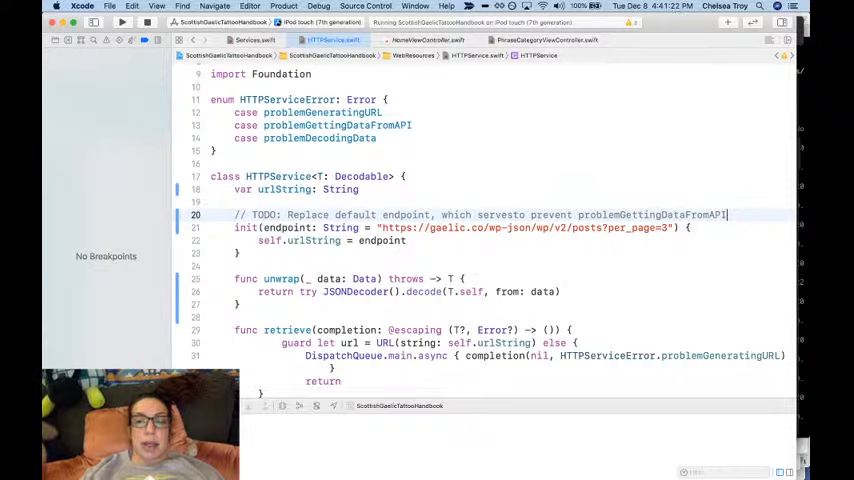
{"action": "type", "text": "eror"}
{"action": "type", "text": "// on servi"}
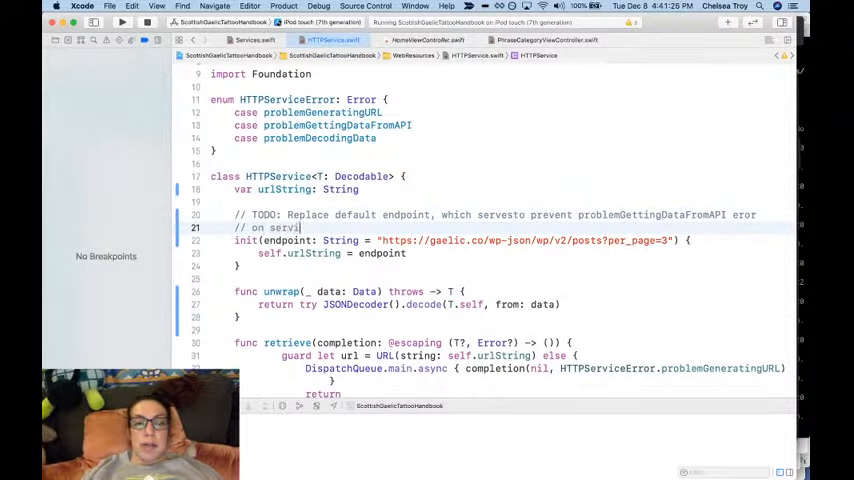
{"action": "type", "text": "ces that stub the completion result."}
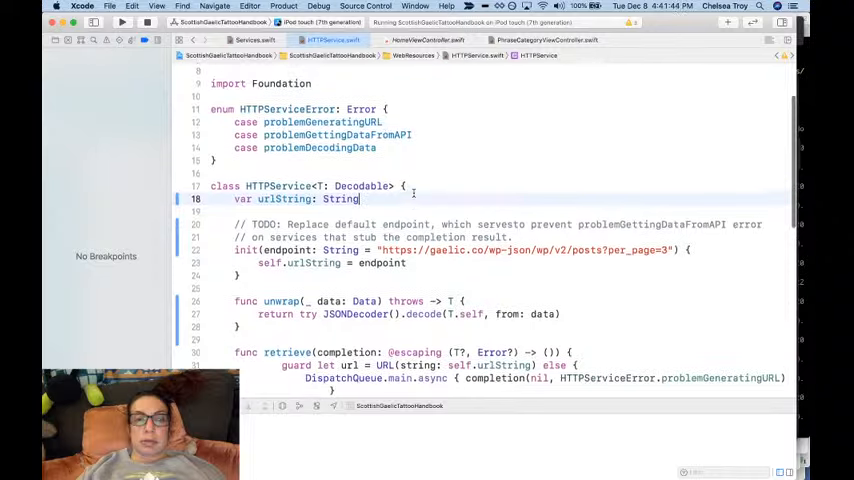
{"action": "scroll", "scroll_direction": "down", "scroll_amount": 3}
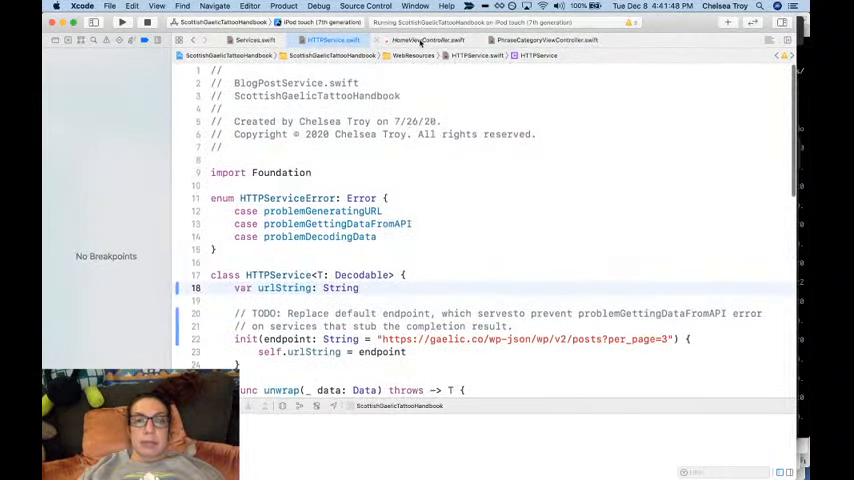
{"action": "left_click", "coordinate": [427, 40]}
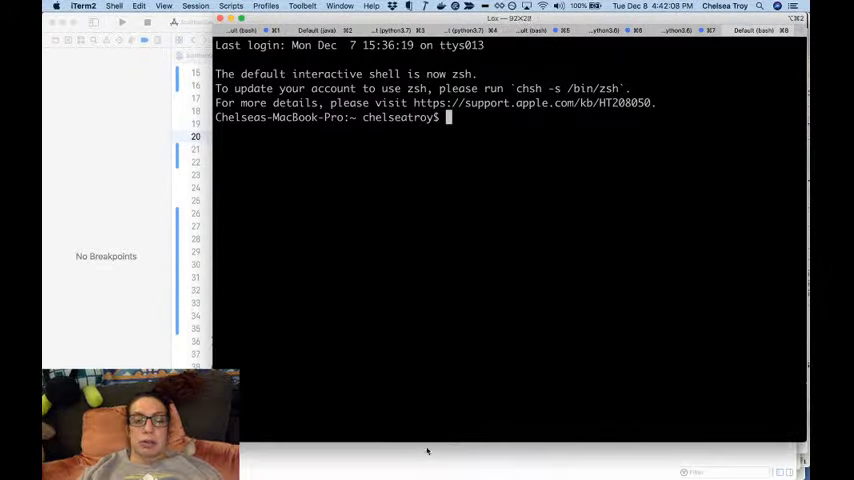
Change into workspace/ScottishGaelicTattooHandbook and run git status, listing three modified Swift files
{"action": "type", "text": "cd workspace/ScottishGaelicTattooHandbook/"}
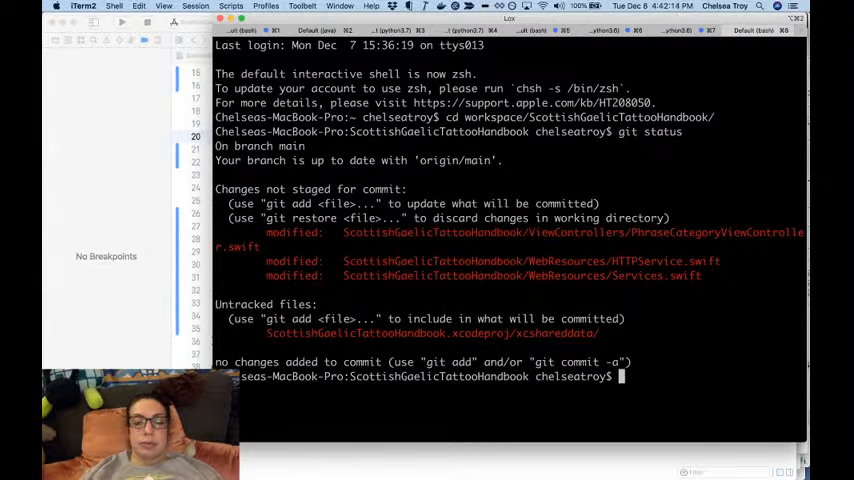
Stage the three modified Swift files with git add -u and check git status
{"action": "type", "text": "git add -u"}
{"action": "type", "text": "git commit -m \""}
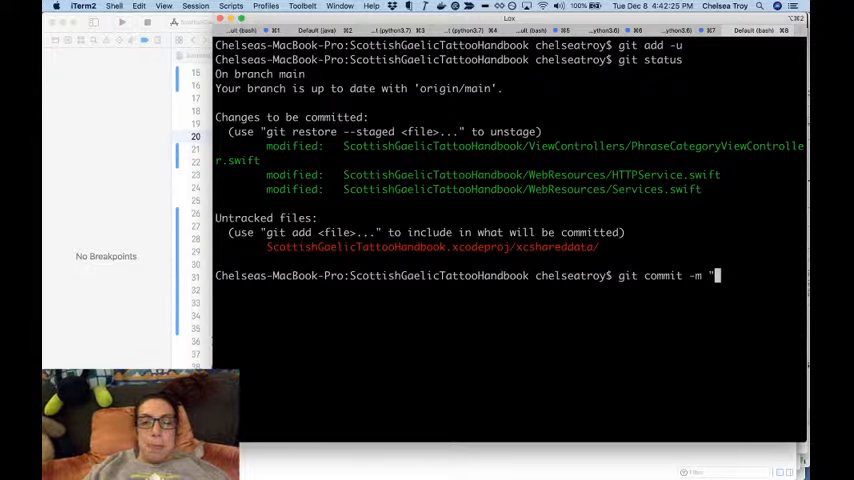
{"action": "type", "text": "A"}
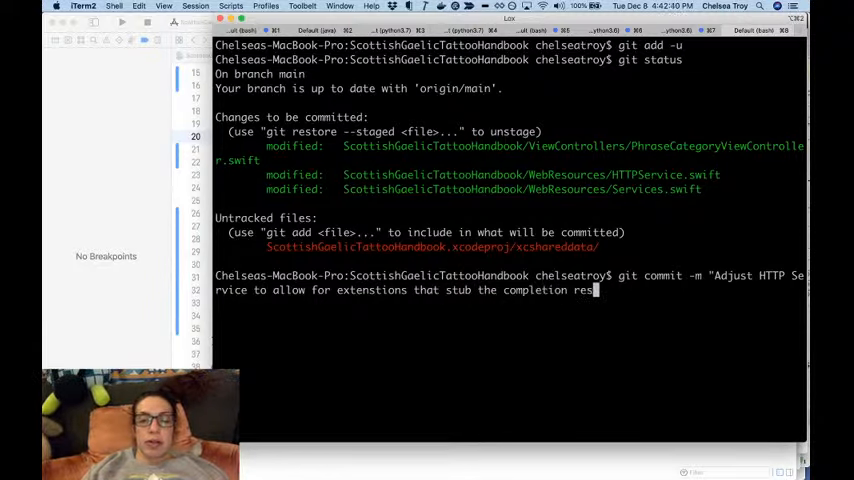
{"action": "key", "text": "backspace"}
{"action": "type", "text": "ult or "}
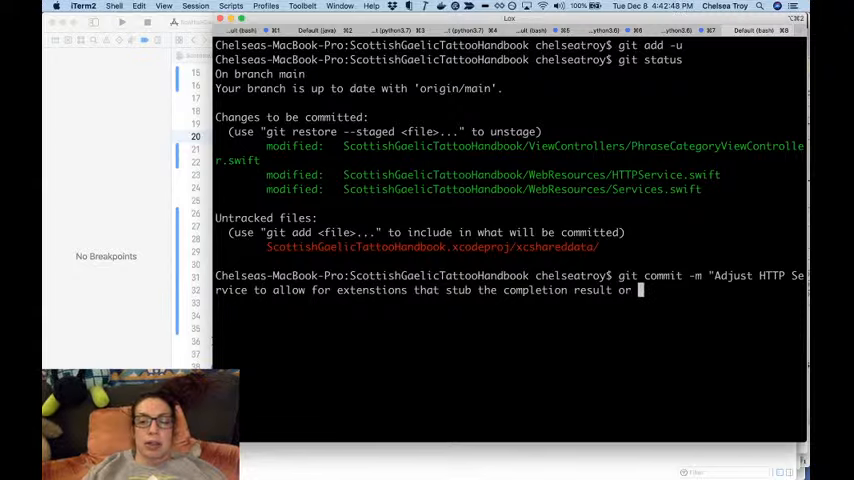
Commit with a multi-line message about stubbing completion results, then clear the screen and retype git status
{"action": "type", "text": "return"}
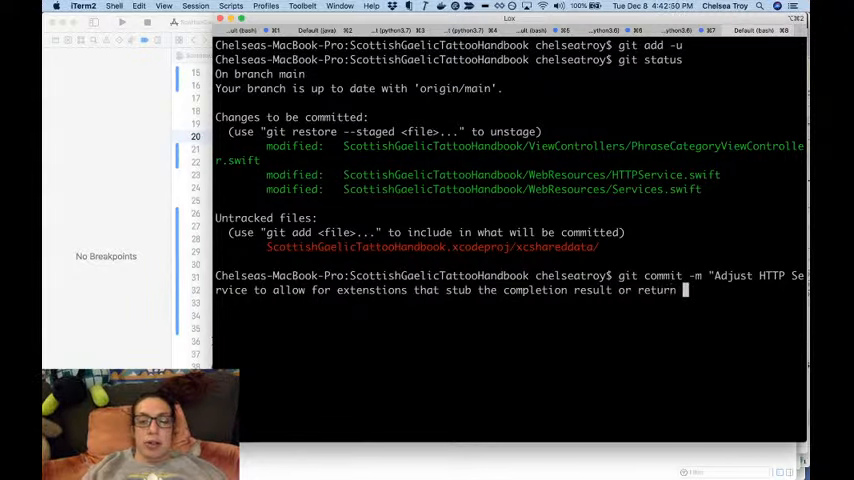
{"action": "key", "text": "backspace"}
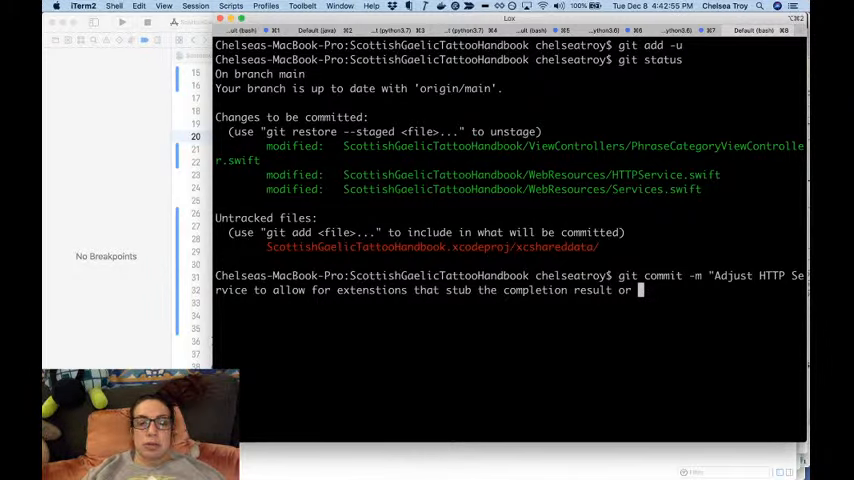
{"action": "type", "text": "operate on the API return value before calling the completio"}
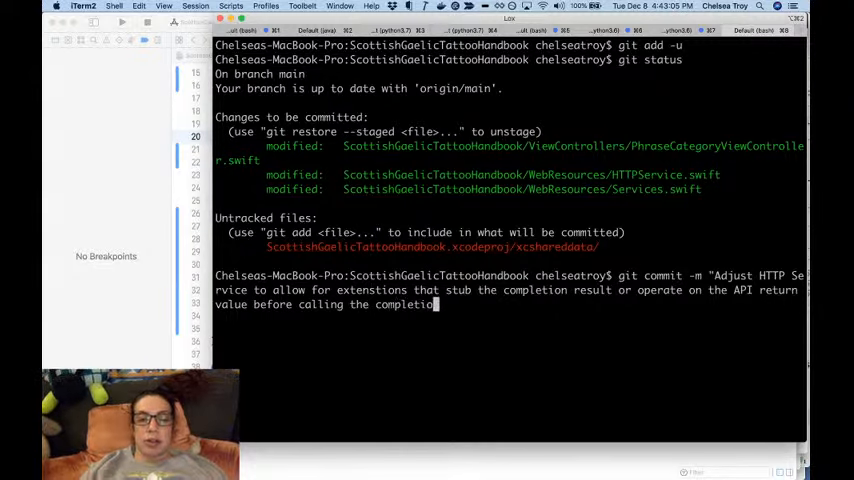
{"action": "type", "text": "handler"}
{"action": "type", "text": "+Demonstrated with phrase category"}
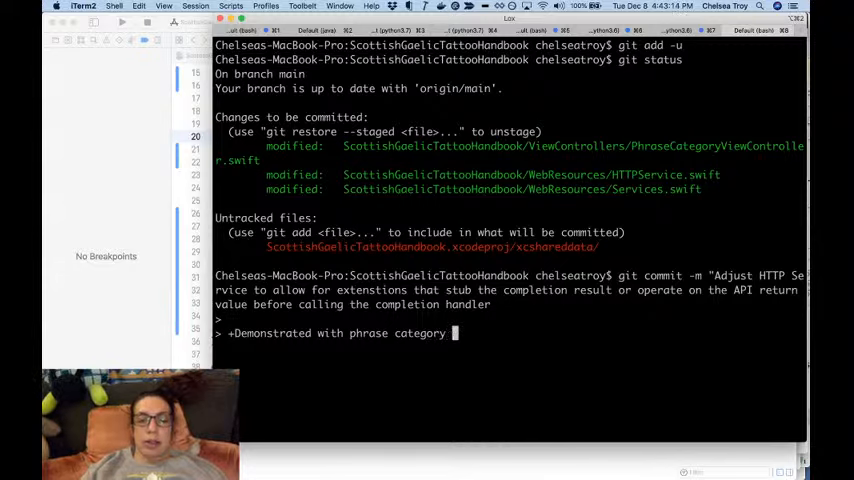
{"action": "type", "text": "screen"}
{"action": "type", "text": "git st"}
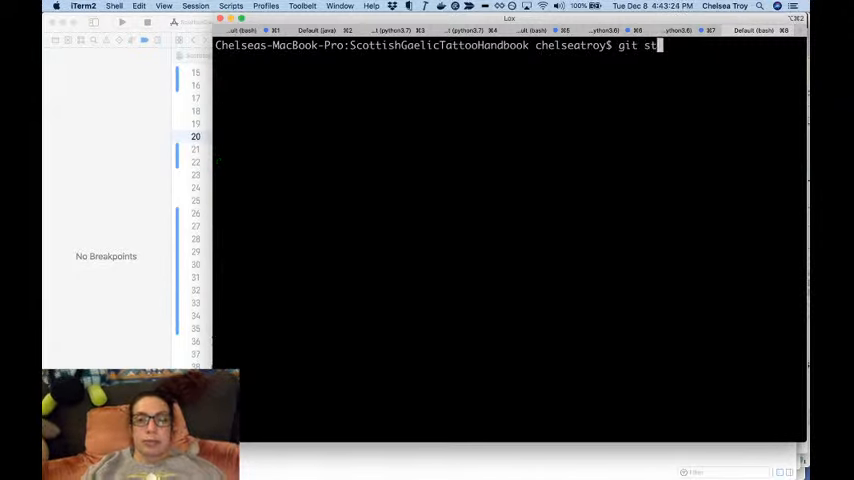
{"action": "type", "text": "atus"}
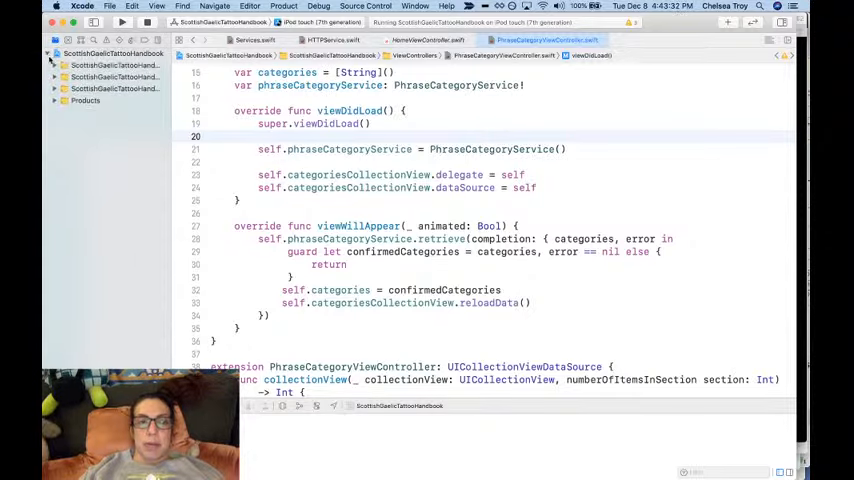
Expand the app's source group and open PhraseCategoryViewController to copy its viewWillAppear method
{"action": "left_click", "coordinate": [62, 65]}
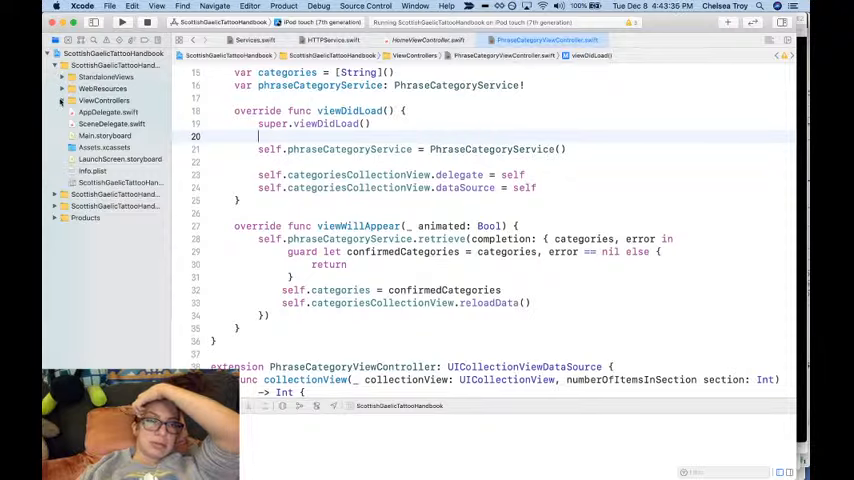
{"action": "left_click", "coordinate": [62, 100]}
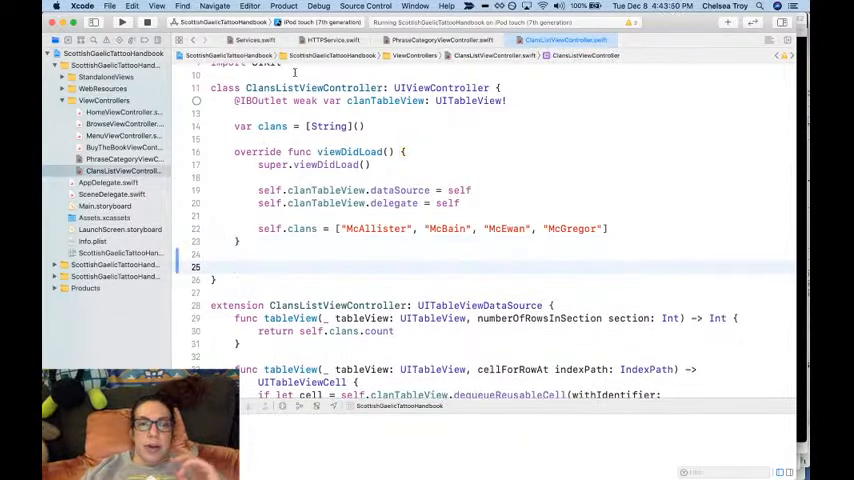
{"action": "left_click", "coordinate": [440, 39]}
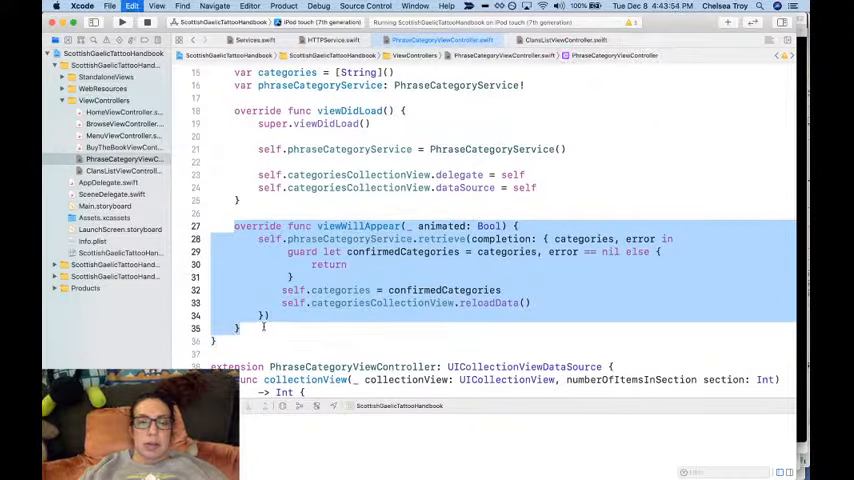
In ClansListViewController, paste viewWillAppear retrieving clans and add a clanService: ClanService property set in viewDidLoad
{"action": "left_click", "coordinate": [561, 40]}
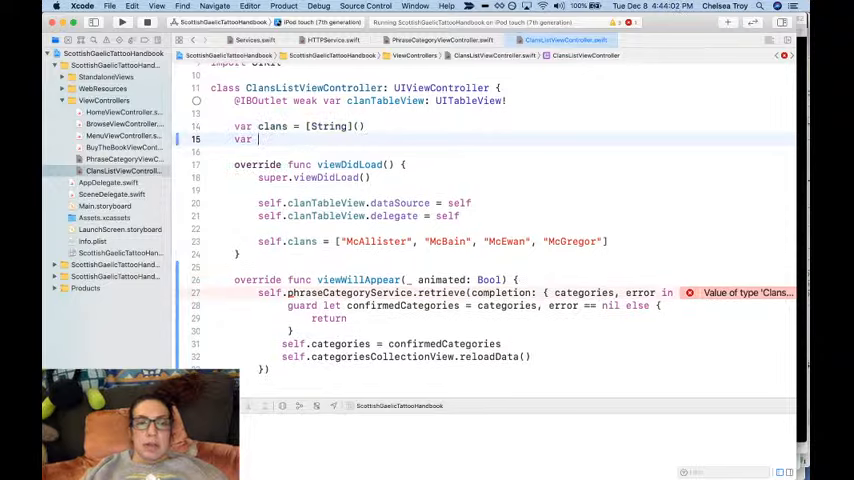
{"action": "type", "text": "clans"}
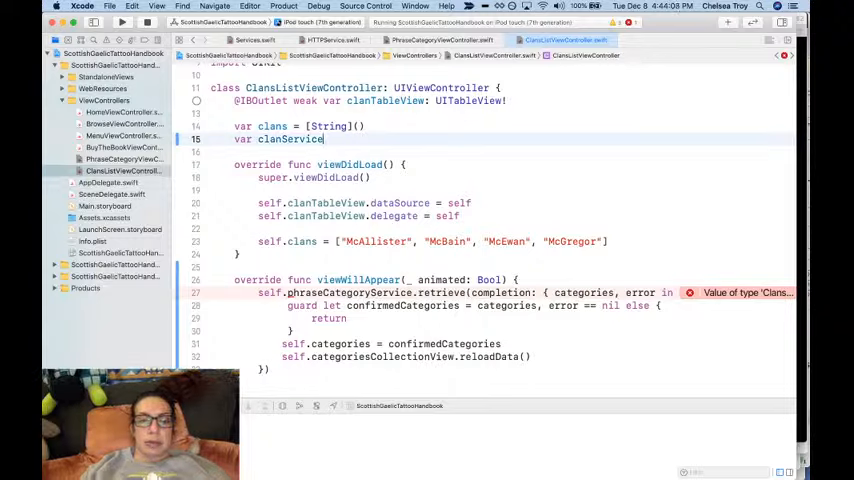
{"action": "type", "text": ": ClanService!"}
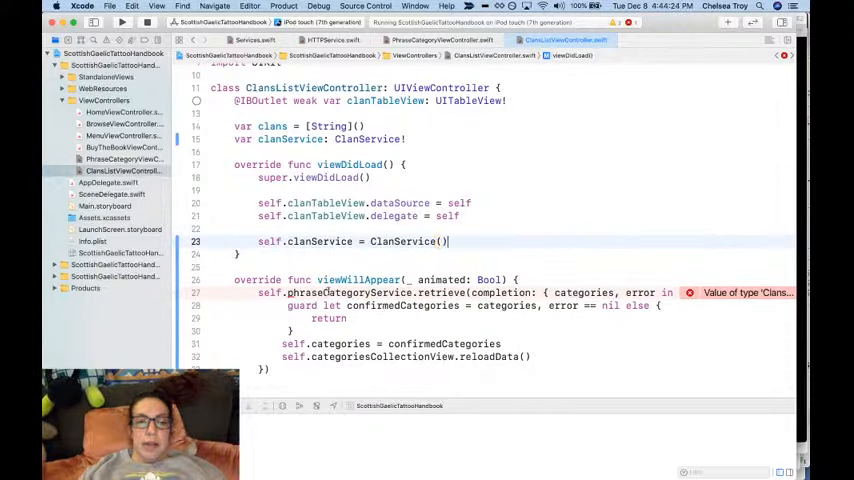
{"action": "type", "text": "clanService"}
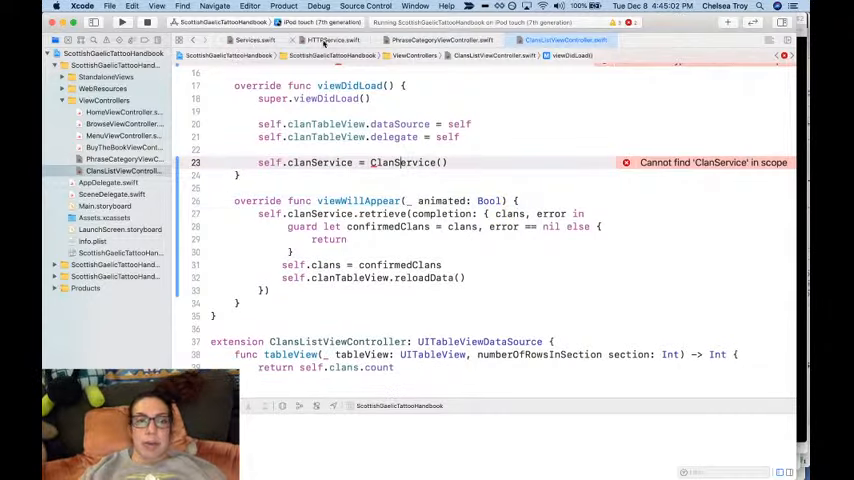
Add ClanService: HTTPService<[String]> to Services.swift, overriding unwrap to return four clan names, and run
{"action": "left_click", "coordinate": [334, 40]}
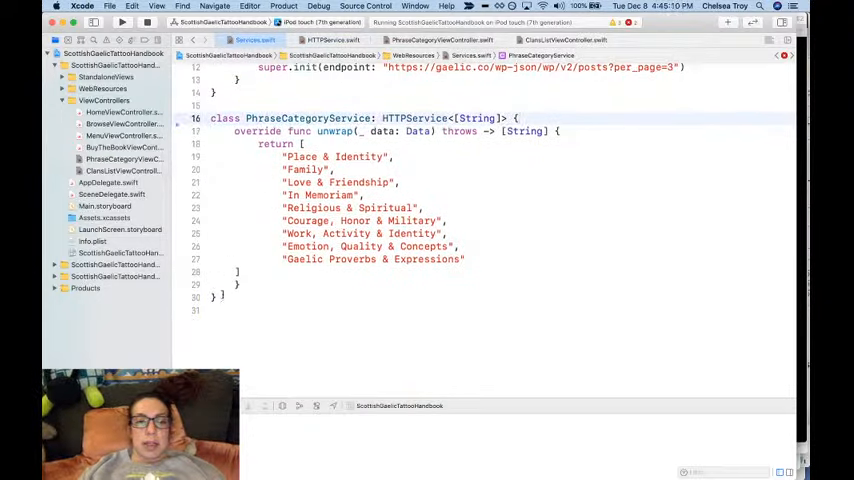
{"action": "type", "text": "cla"}
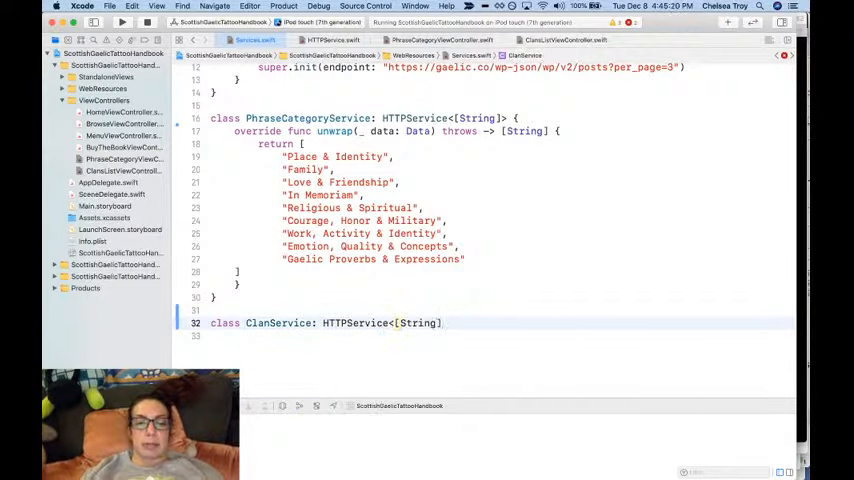
{"action": "type", "text": "{"}
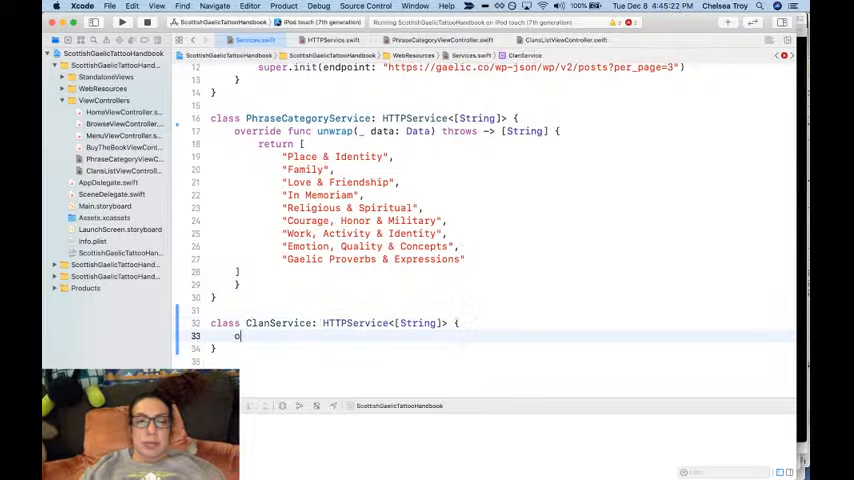
{"action": "type", "text": "verride func unwrap(_ data: Data) throws -> [String] {"}
{"action": "type", "text": "return [\"McAllister\", \"McBain\", \"McEwan\", \"McGregor\"]"}
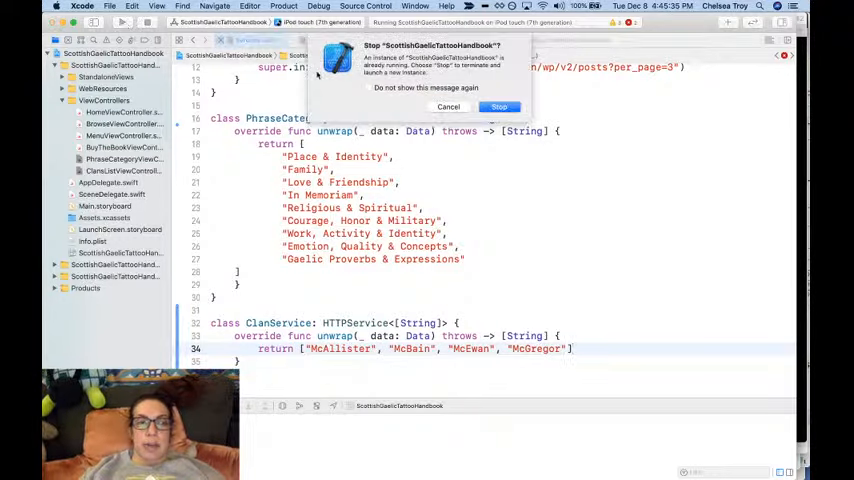
Stop and relaunch the app, then open the Browse screen and Clans list in Simulator
{"action": "left_click", "coordinate": [498, 107]}
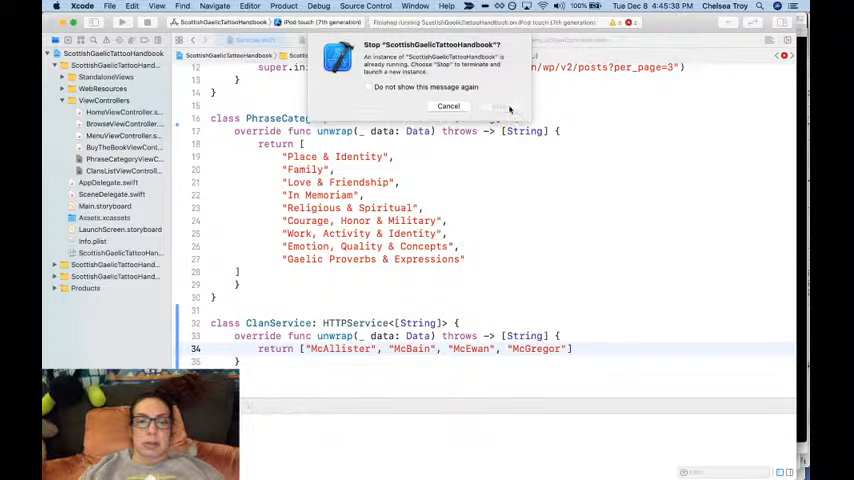
{"action": "left_click", "coordinate": [500, 107]}
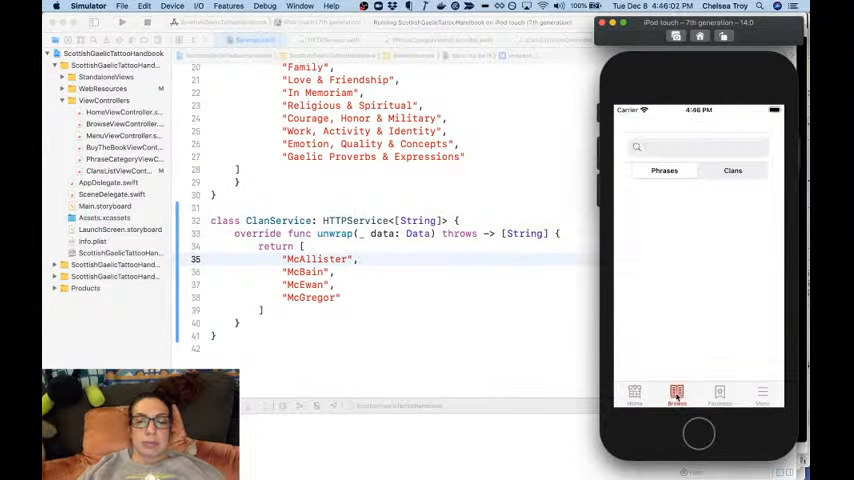
{"action": "left_click", "coordinate": [732, 170]}
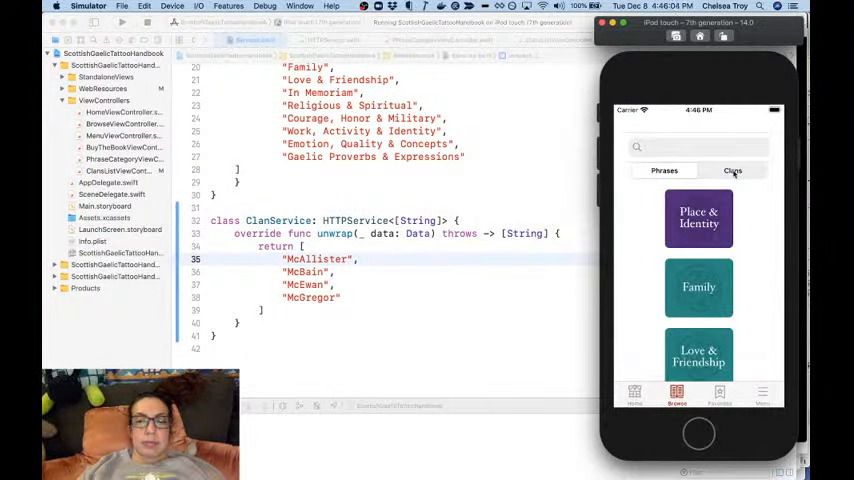
{"action": "left_click", "coordinate": [732, 170]}
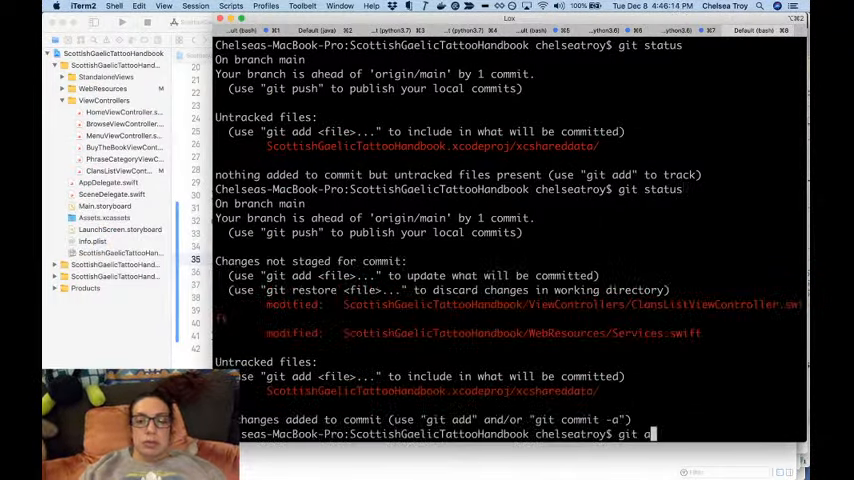
Clear the terminal, run git add -u, and start a commit replacing the clan list with a stub service
{"action": "key", "text": "enter"}
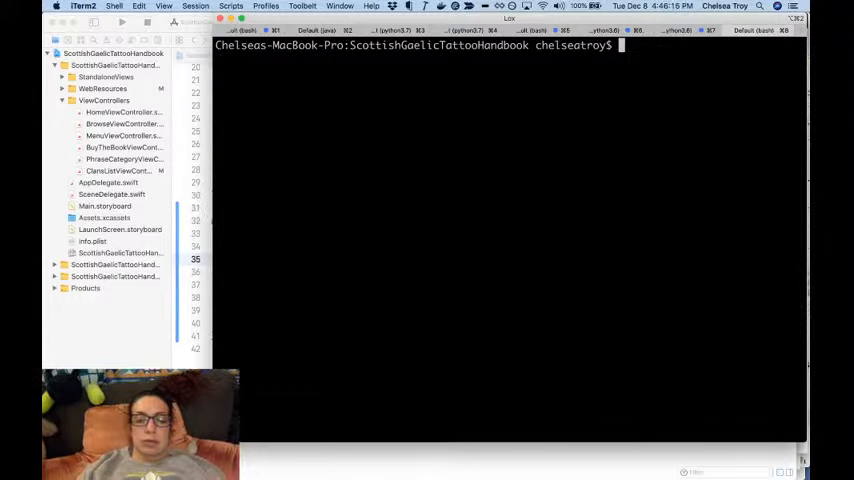
{"action": "type", "text": "git add -u"}
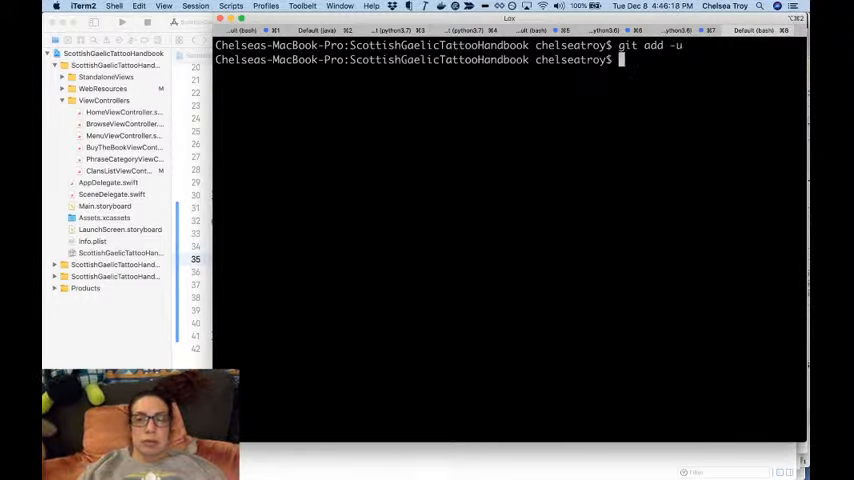
{"action": "type", "text": "git commit -m \""}
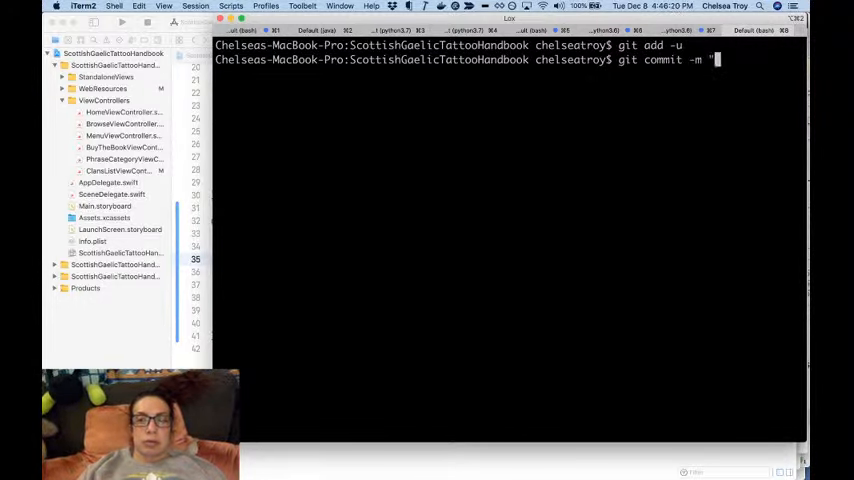
{"action": "type", "text": "Replace hardcoded prototype values in"}
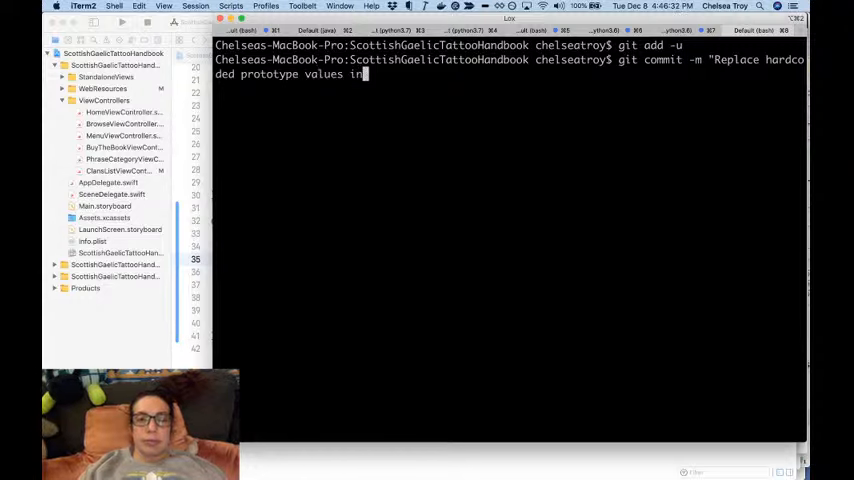
{"action": "type", "text": "clan list view controller with a call to"}
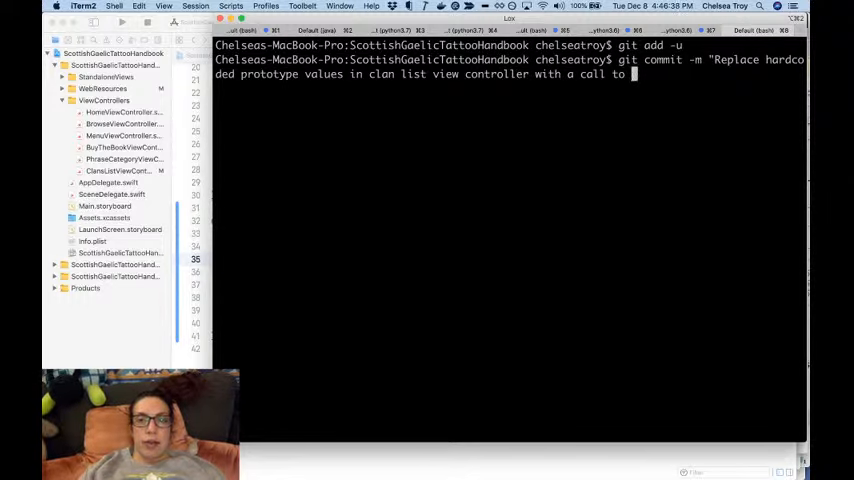
{"action": "type", "text": "a service tha"}
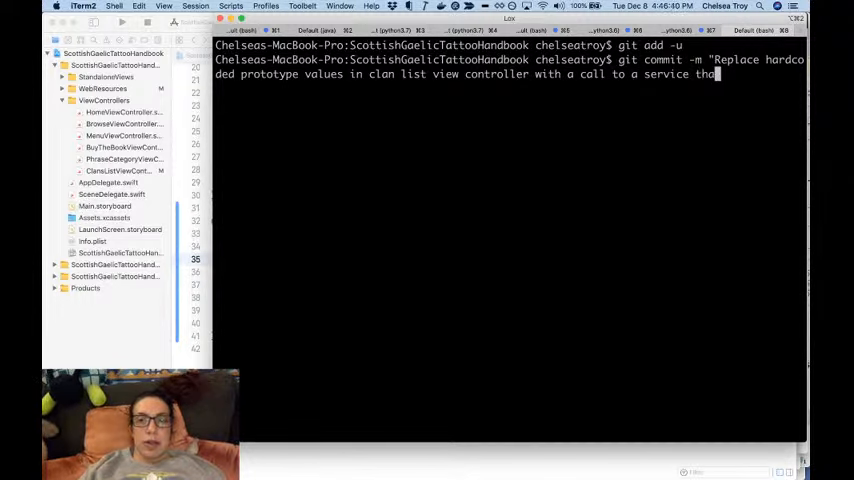
{"action": "type", "text": "stubs these va"}
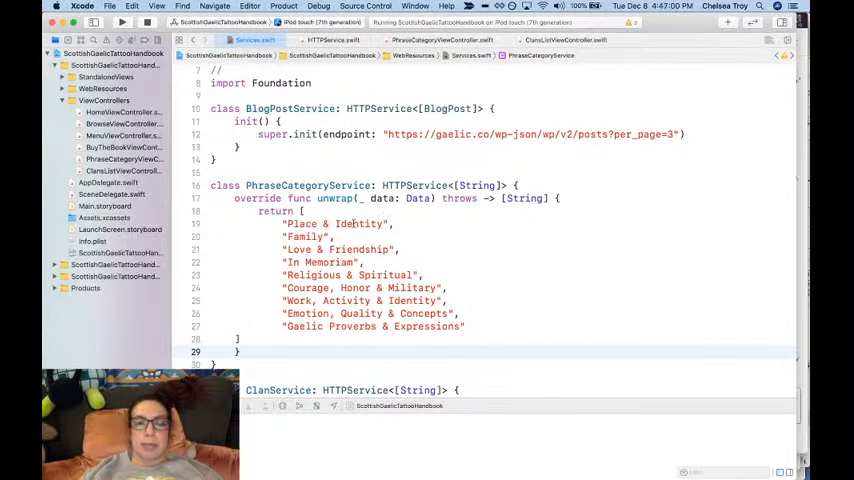
Scroll through Services.swift to review BlogPostService, PhraseCategoryService and the new ClanService
{"action": "scroll", "scroll_direction": "down", "scroll_amount": 3}
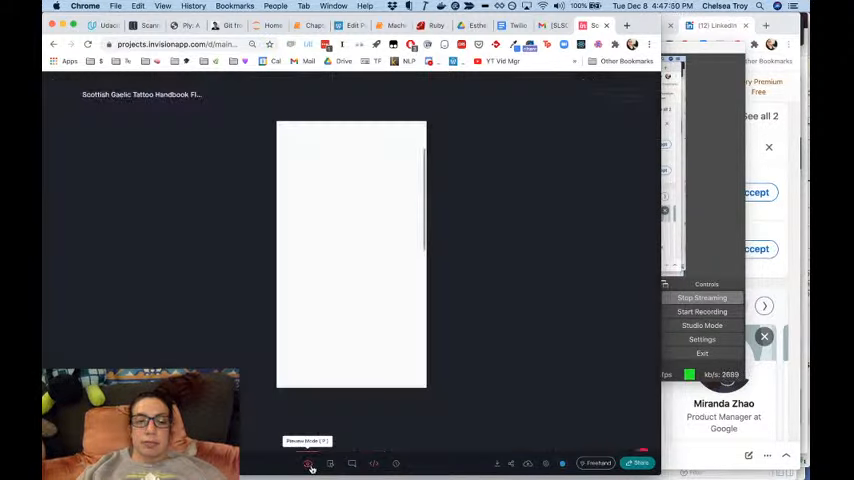
Preview the InVision prototype and open the Place & Identity phrase category
{"action": "left_click", "coordinate": [309, 463]}
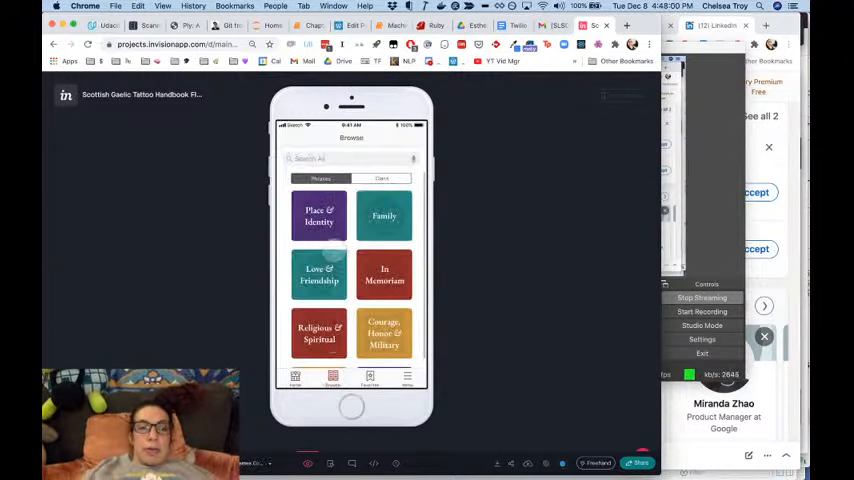
{"action": "left_click", "coordinate": [318, 215]}
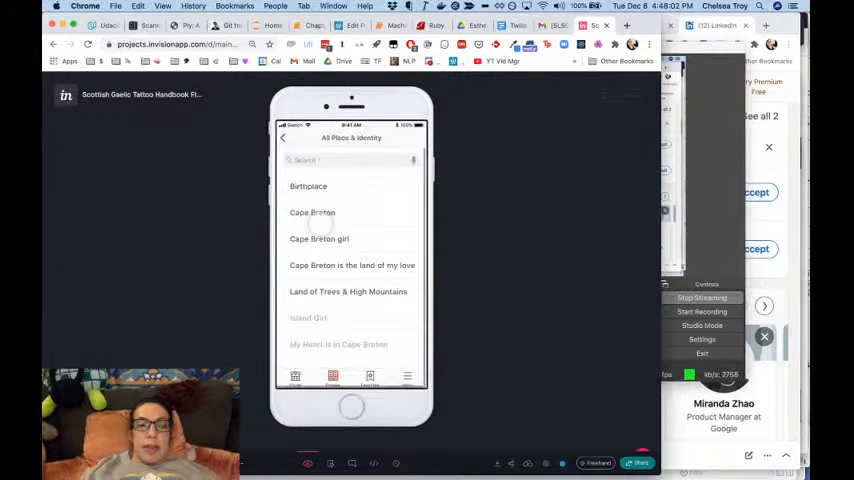